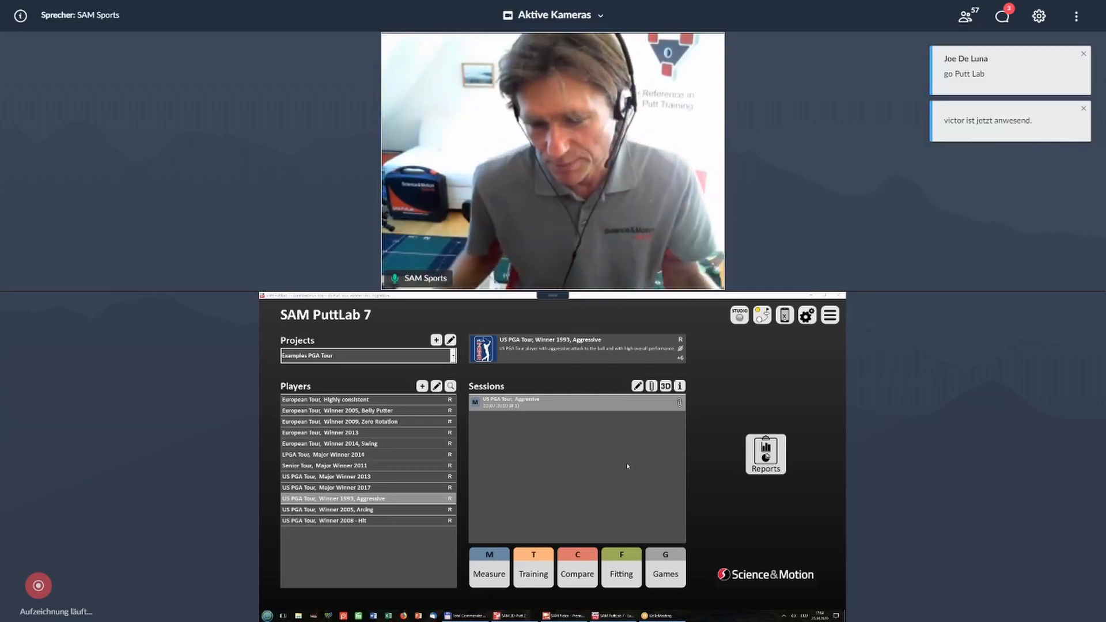
Open the report list offering Basic, Extended, Professional and Performance Report templates.
click(1088, 53)
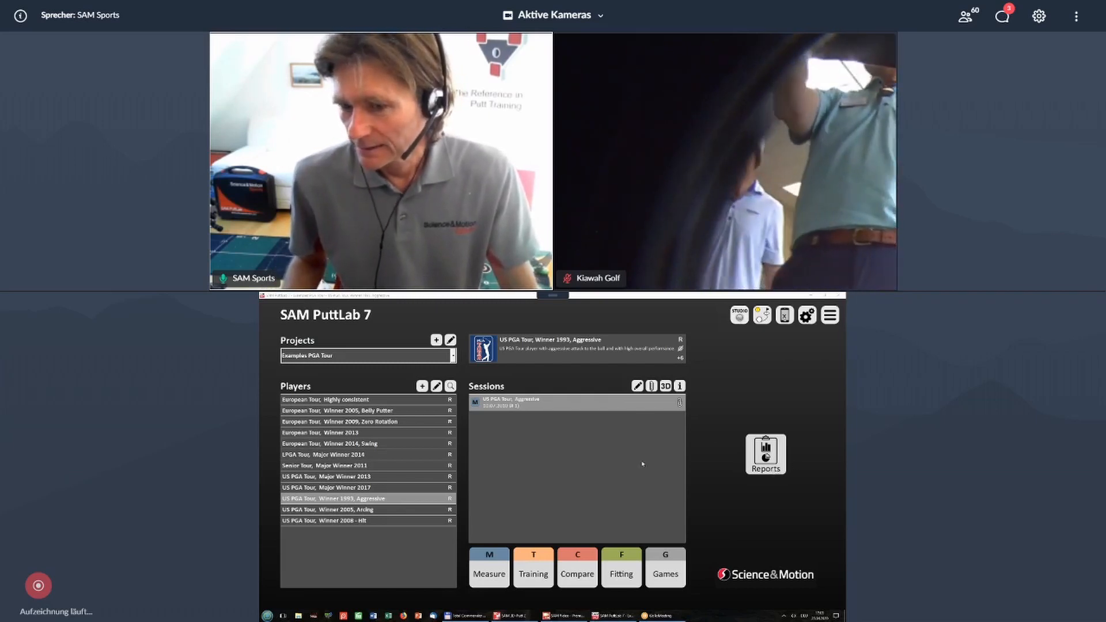
mouse_move(710, 451)
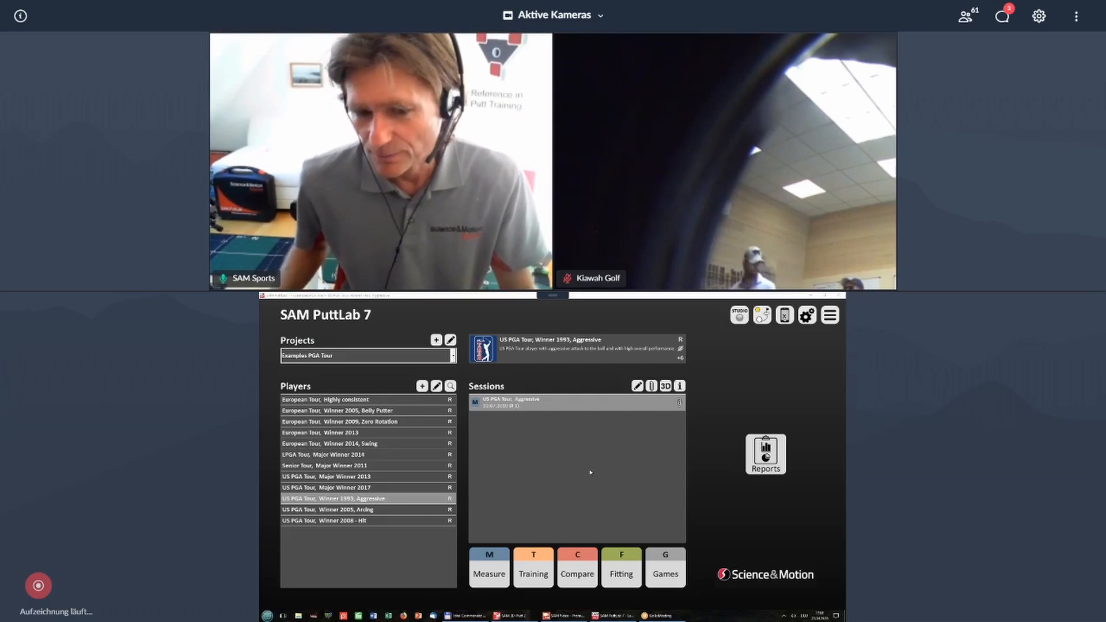
click(764, 453)
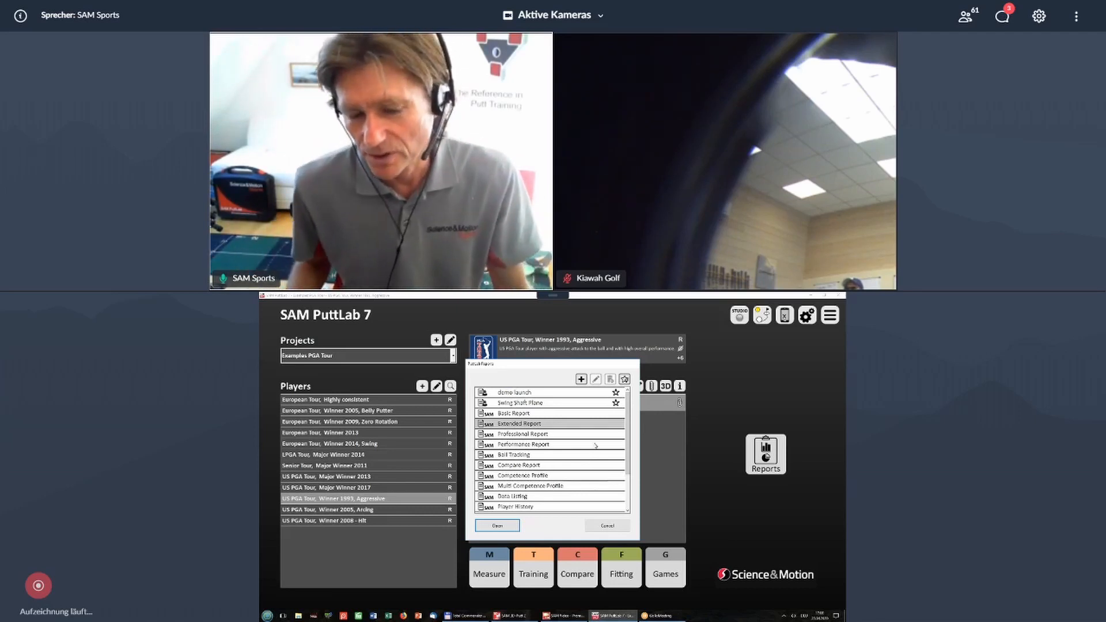
mouse_move(557, 457)
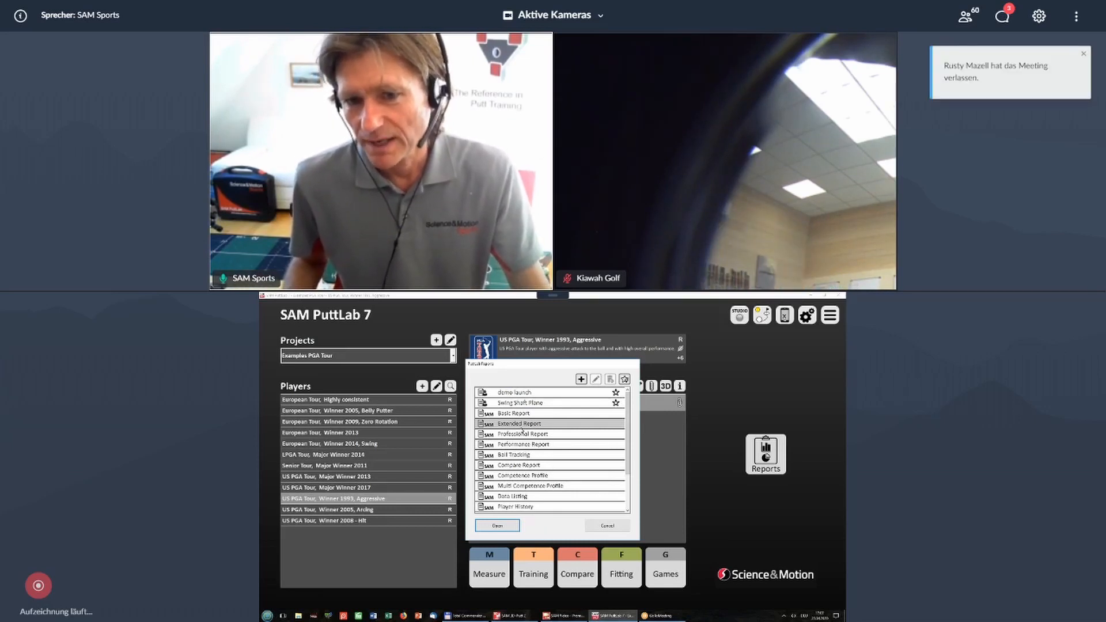
click(606, 525)
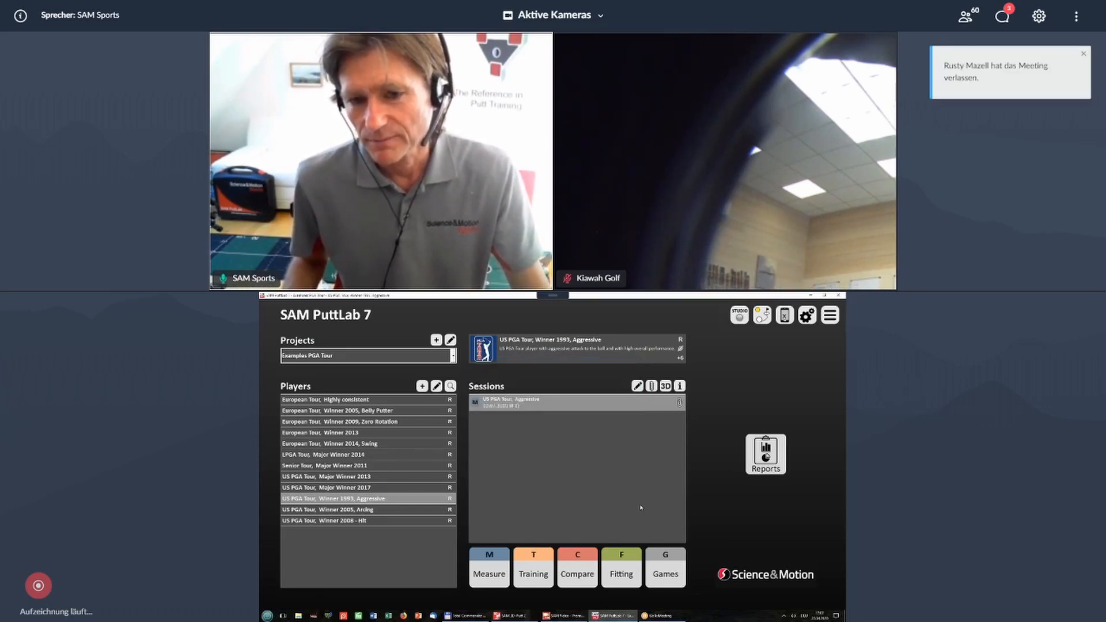
click(764, 454)
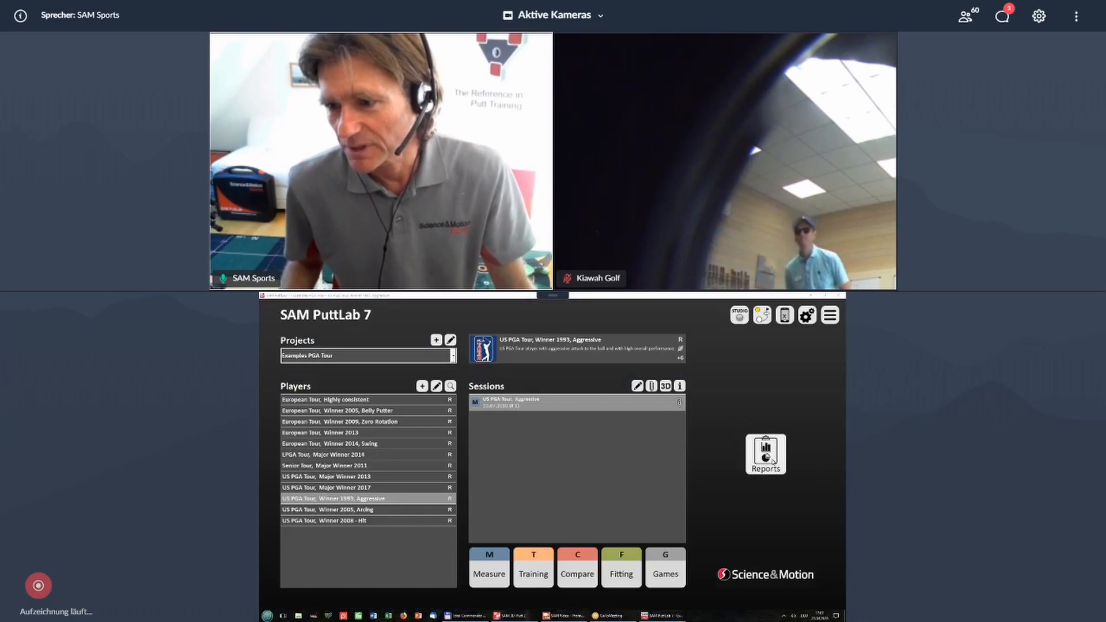
click(765, 454)
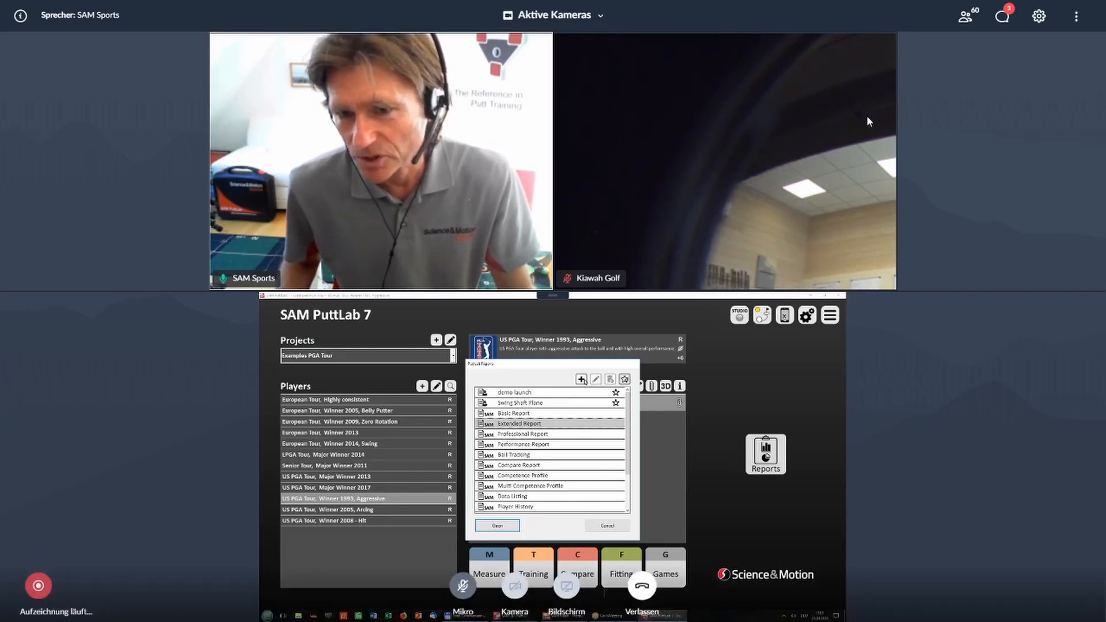
Create a new custom report with the two-tile L|L page layout.
click(552, 15)
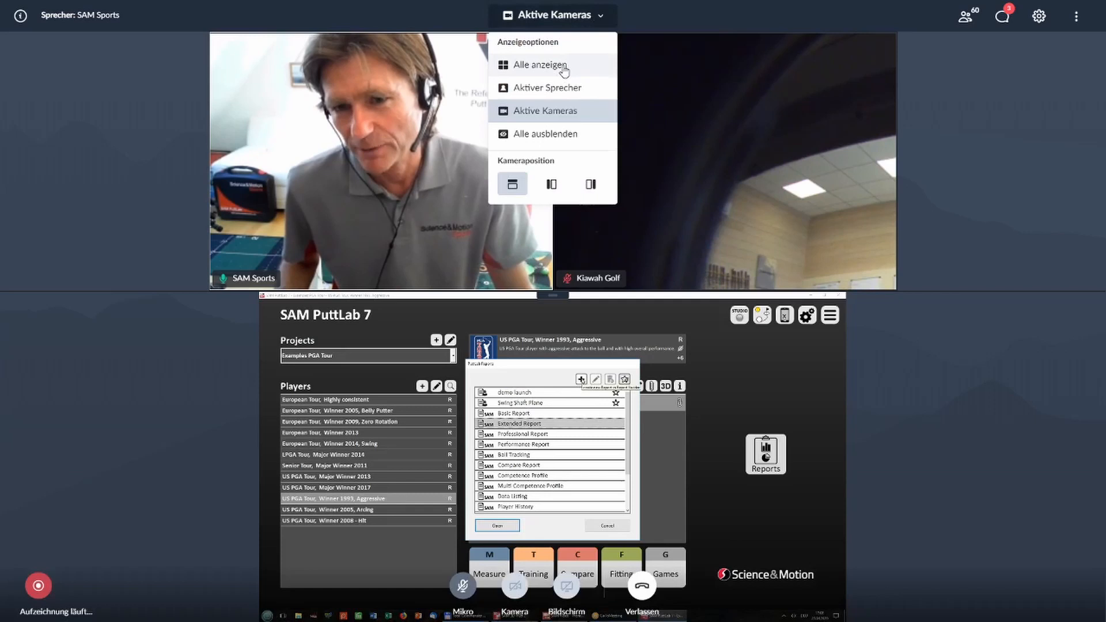
click(547, 88)
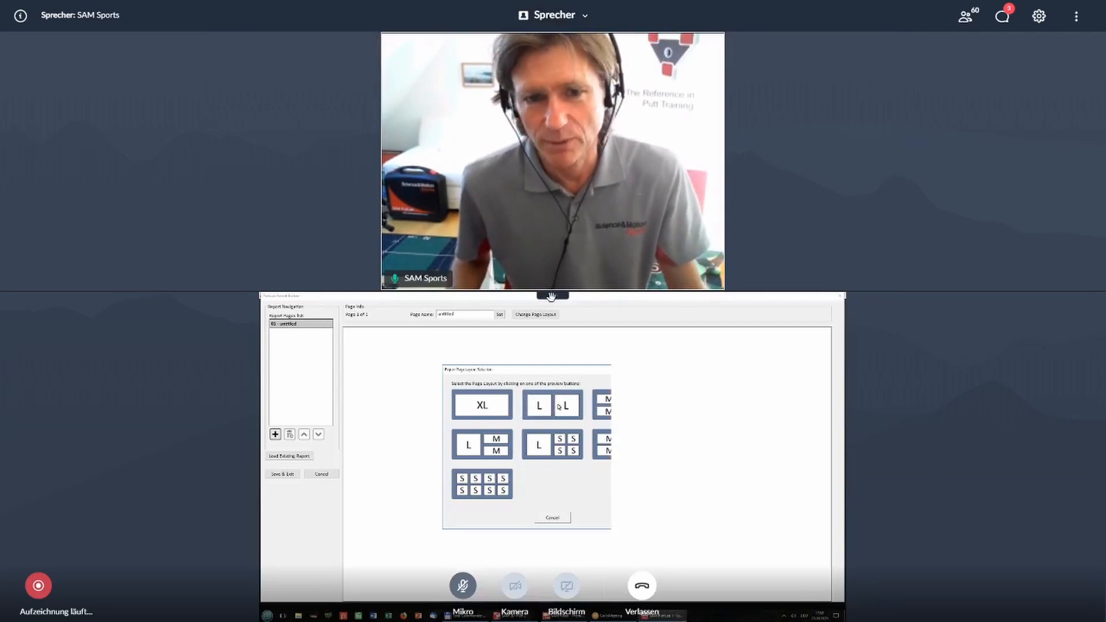
click(552, 405)
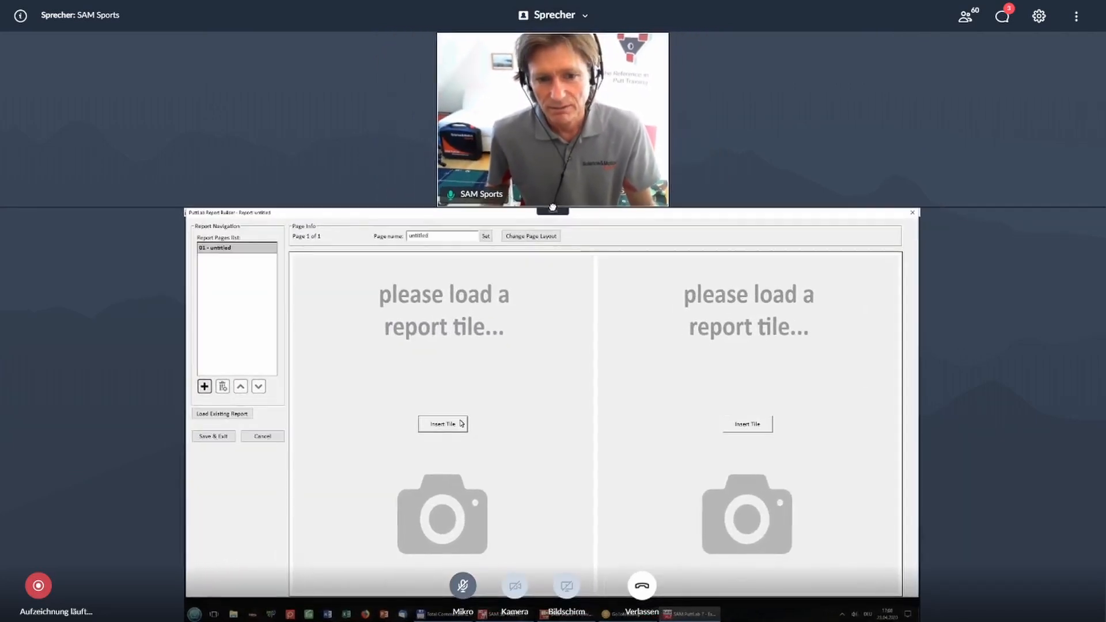
Place Impact Spot in the left slot and Path at Impact in the right slot.
click(442, 424)
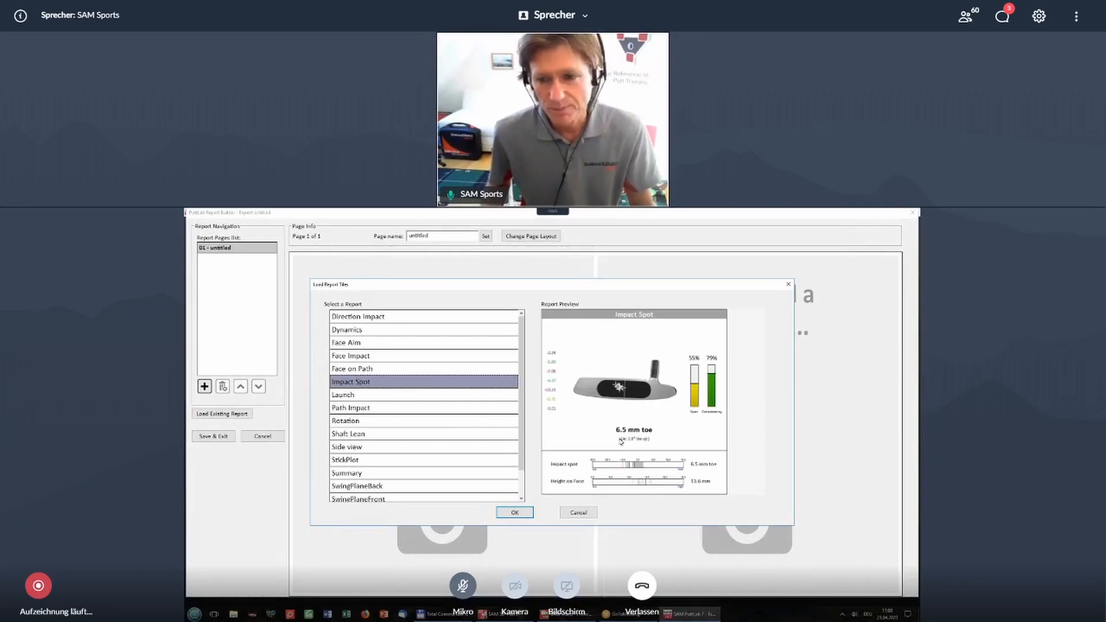
click(577, 512)
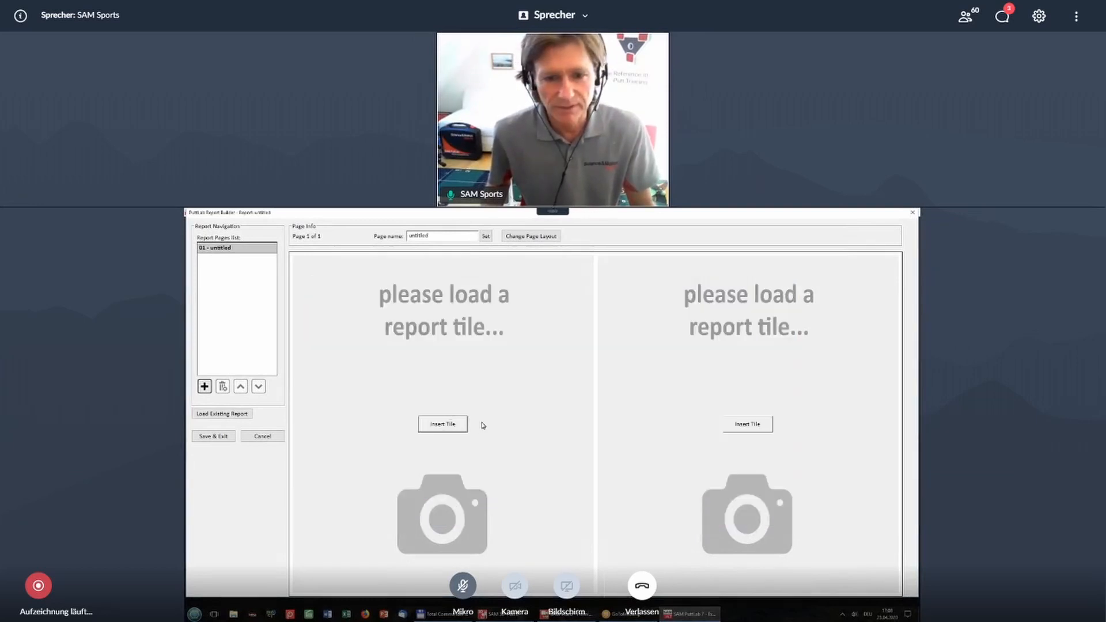
click(442, 424)
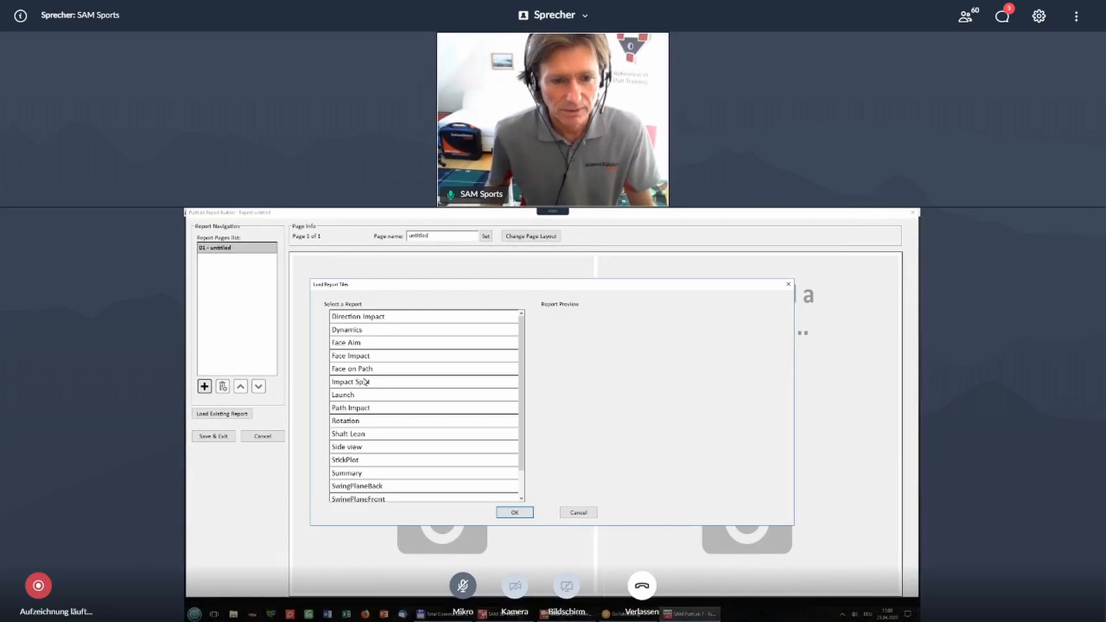
click(351, 381)
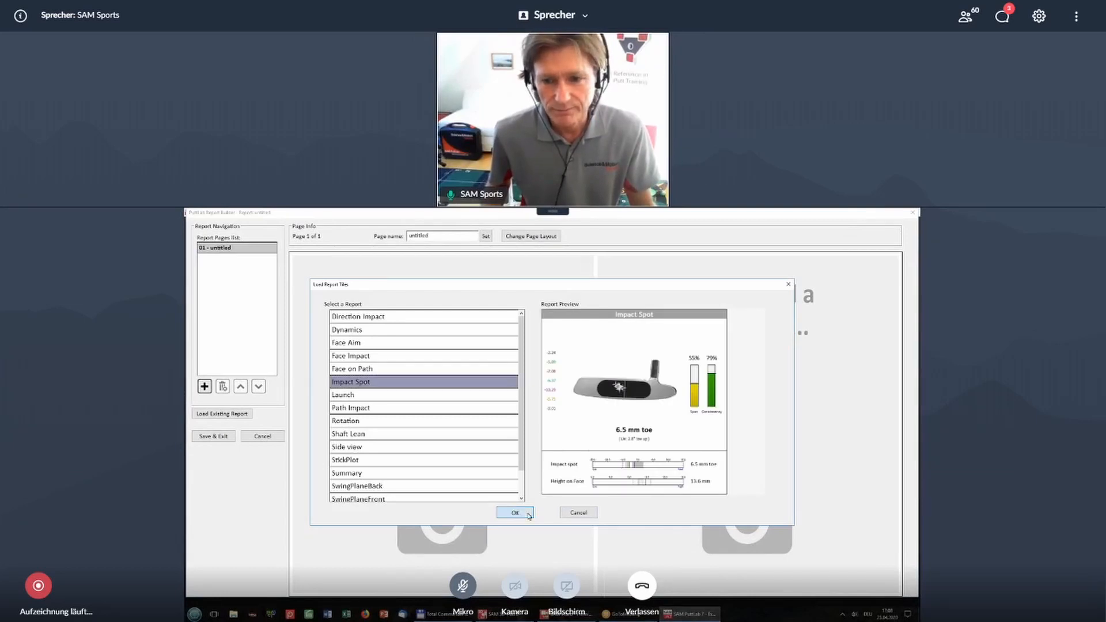
click(514, 512)
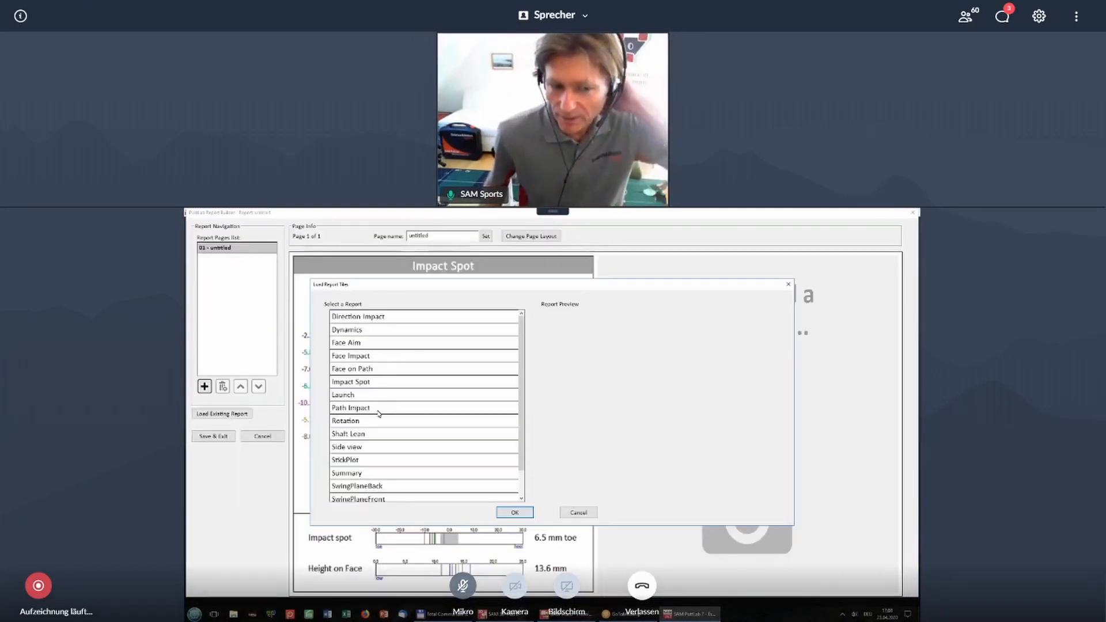
click(351, 408)
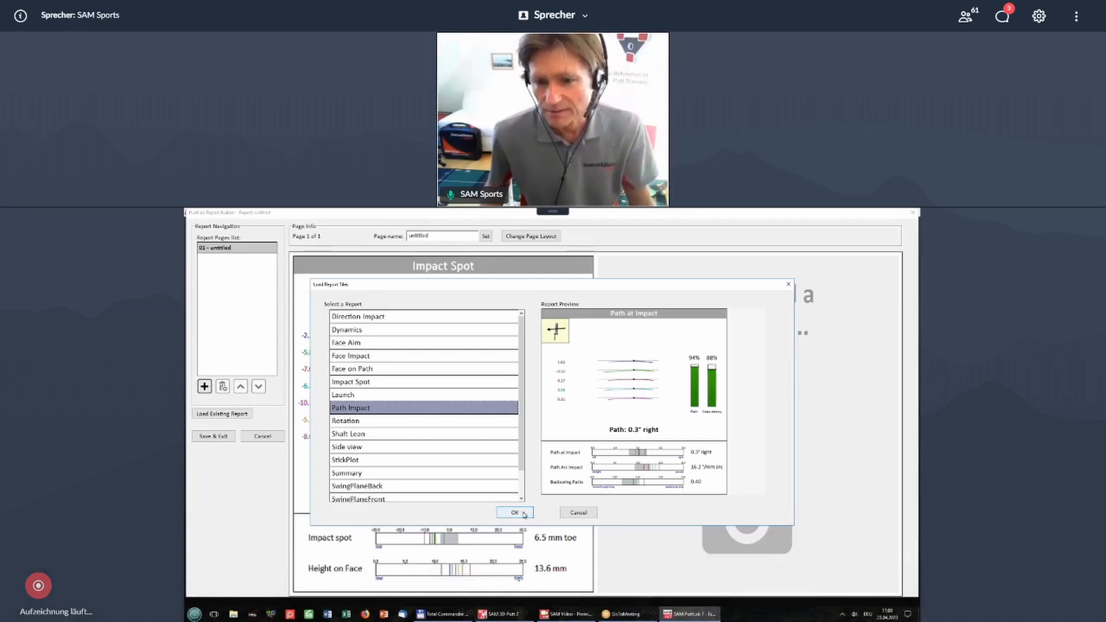
click(512, 512)
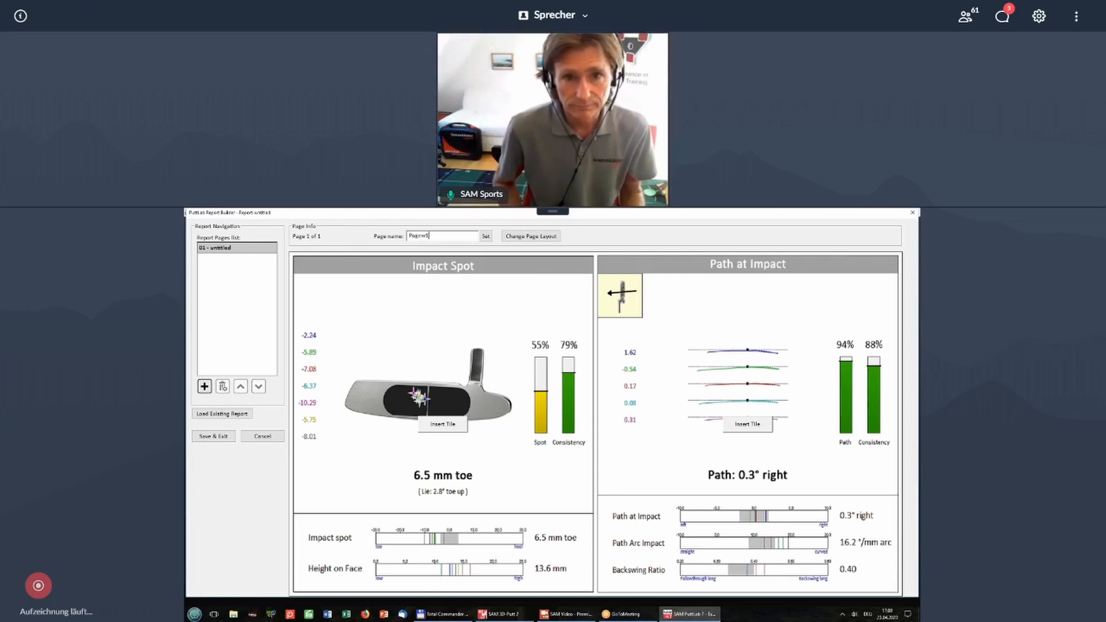
Name the first page Page1 and add a large-plus-four-tile page holding the Launch tile.
click(485, 236)
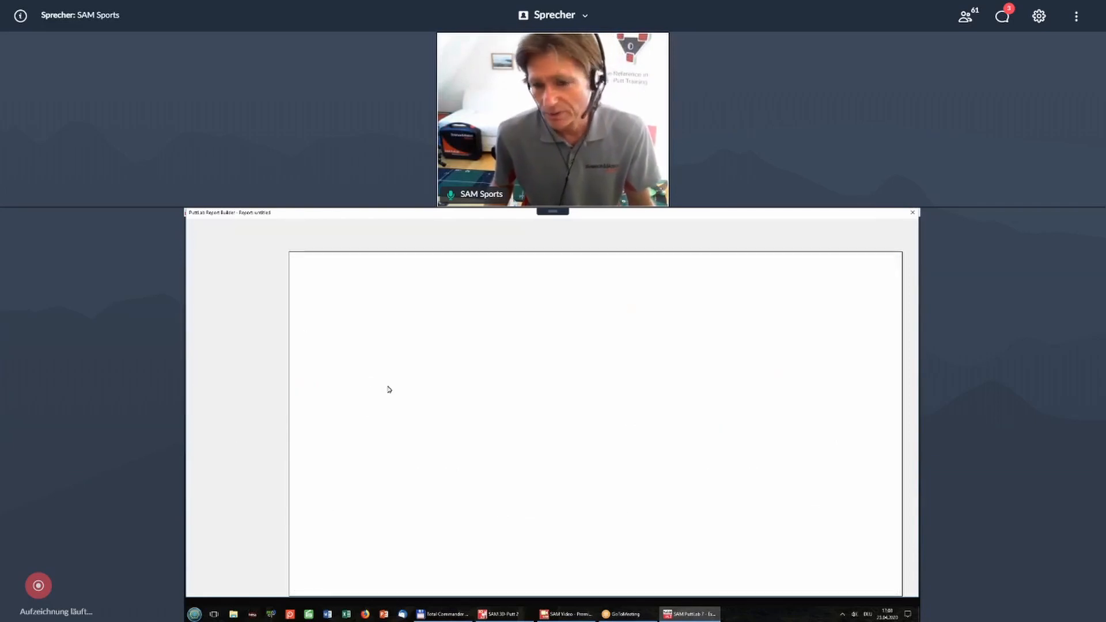
click(204, 386)
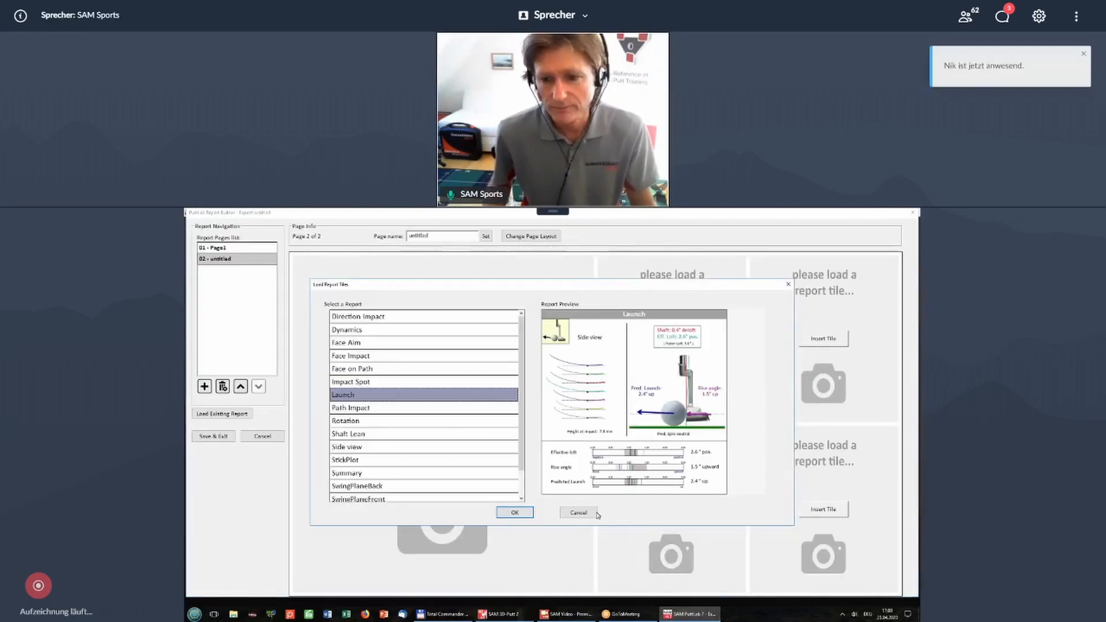
click(513, 512)
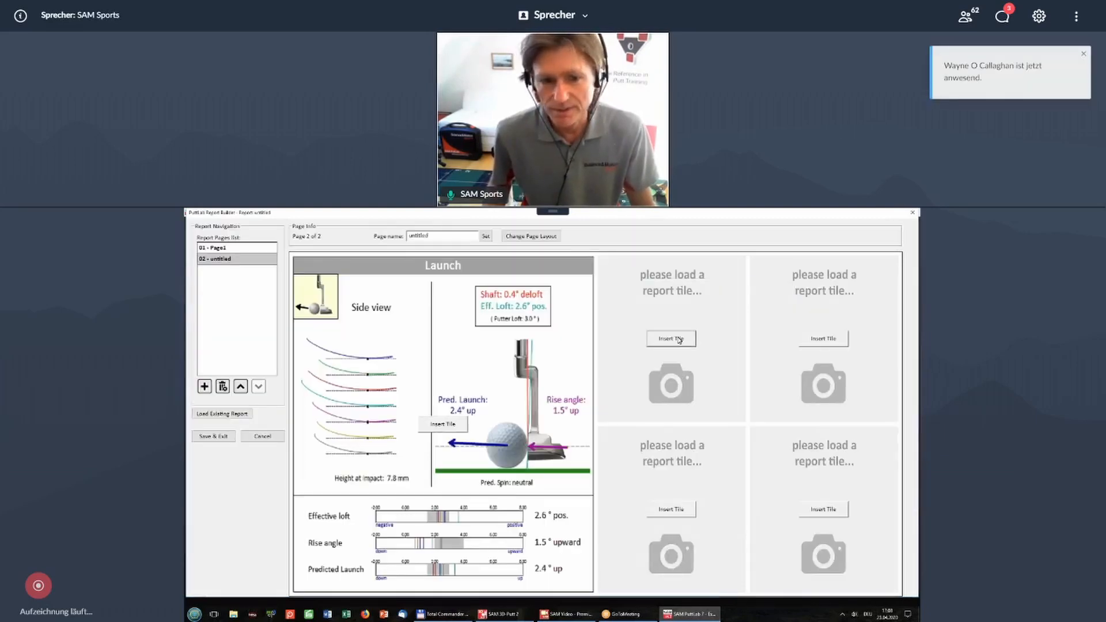
Add Shaft Address to the top-middle slot and Shaft Impact to the top-right slot.
click(670, 339)
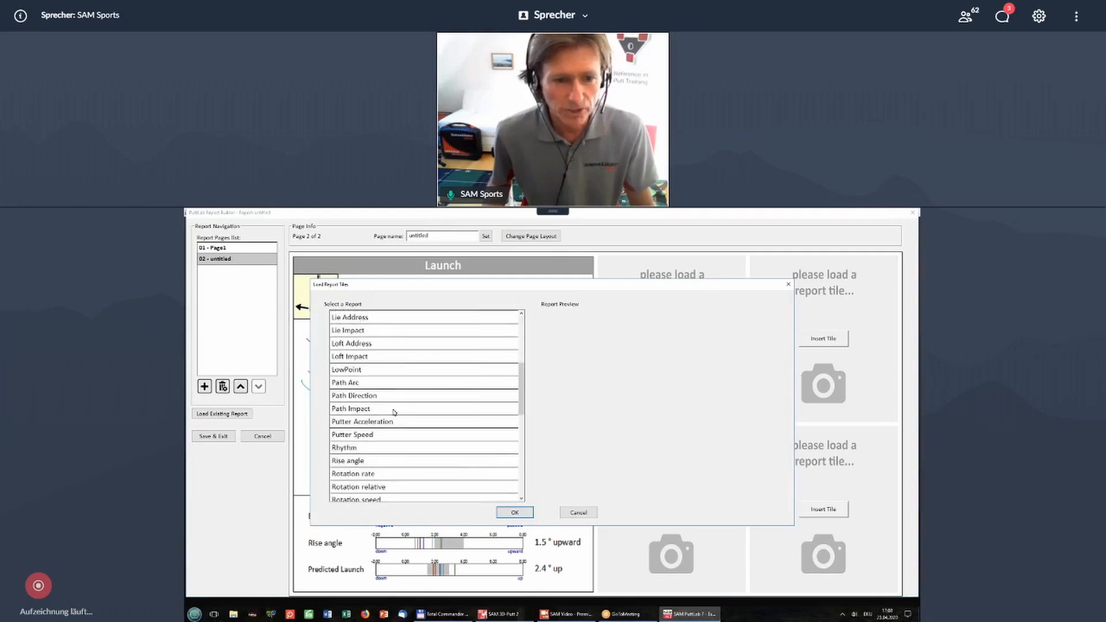
scroll(down, 3)
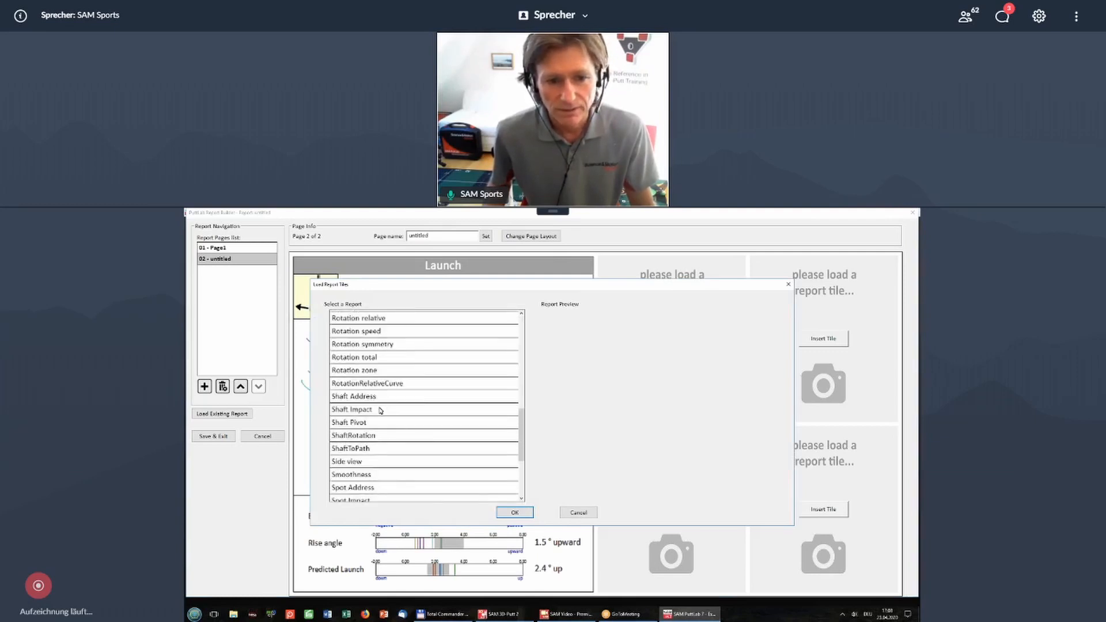
click(379, 396)
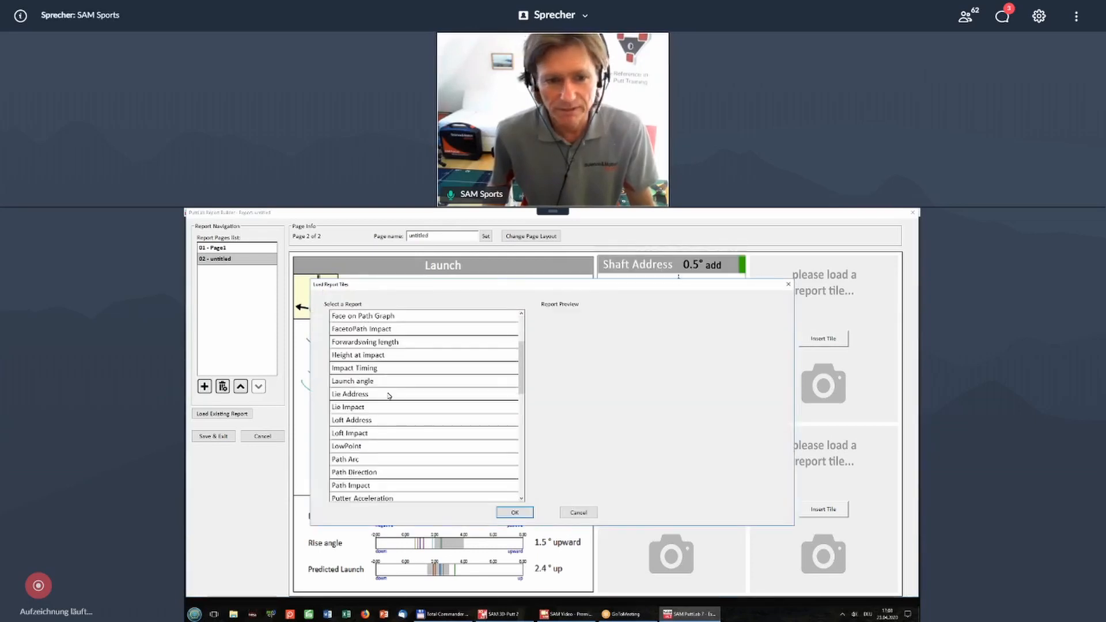
scroll(down, 3)
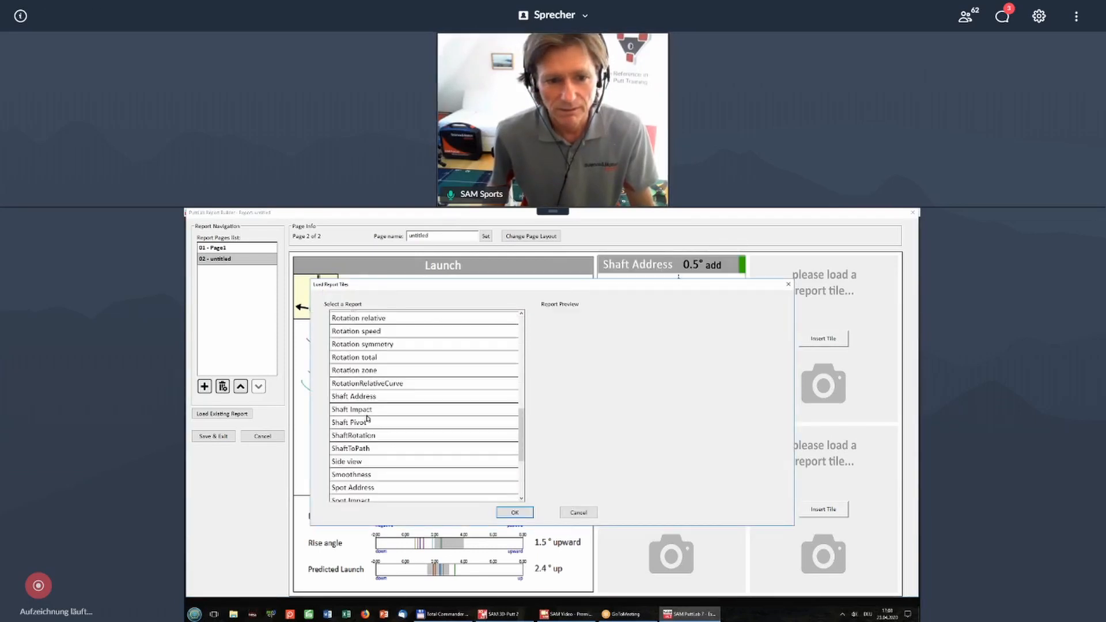
click(352, 409)
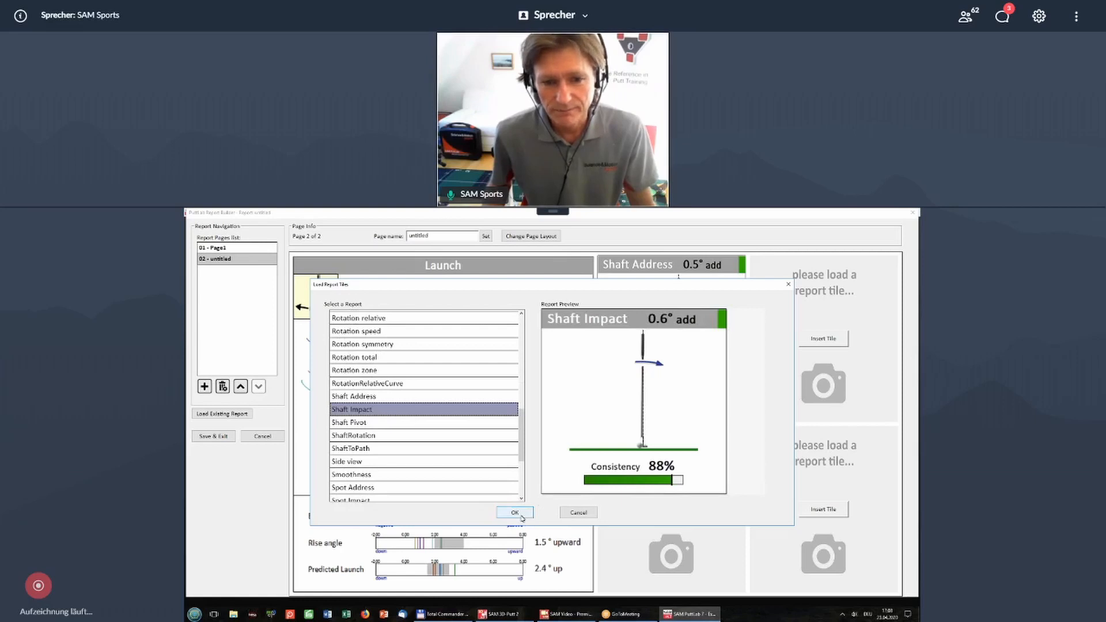
click(514, 512)
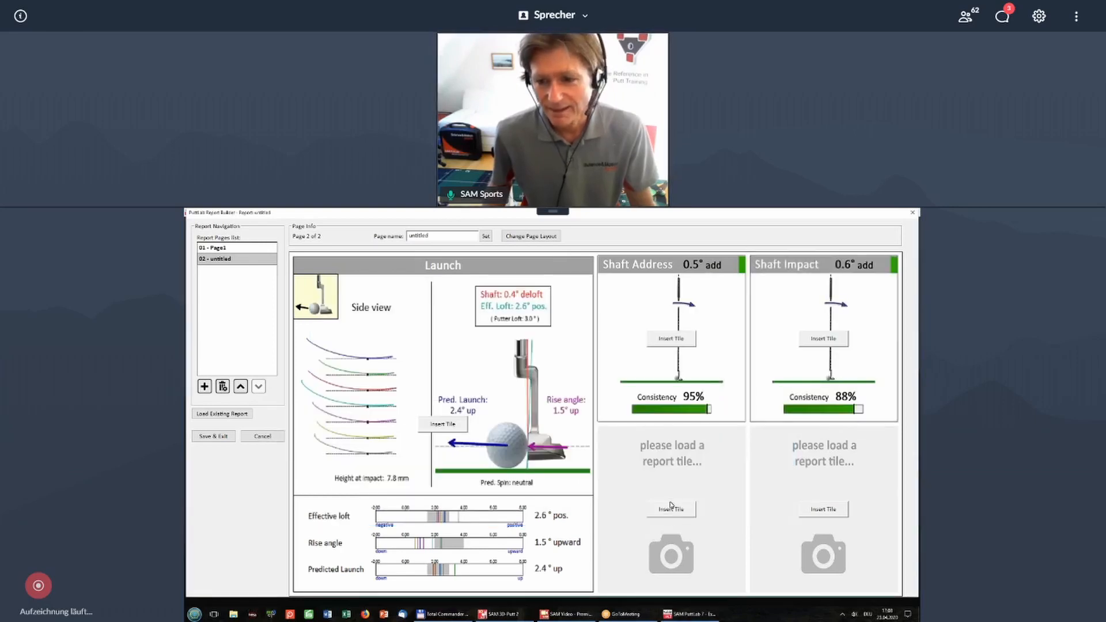
Add the Swing Radius tile, set the page name to Page2, and Save & Exit.
click(670, 508)
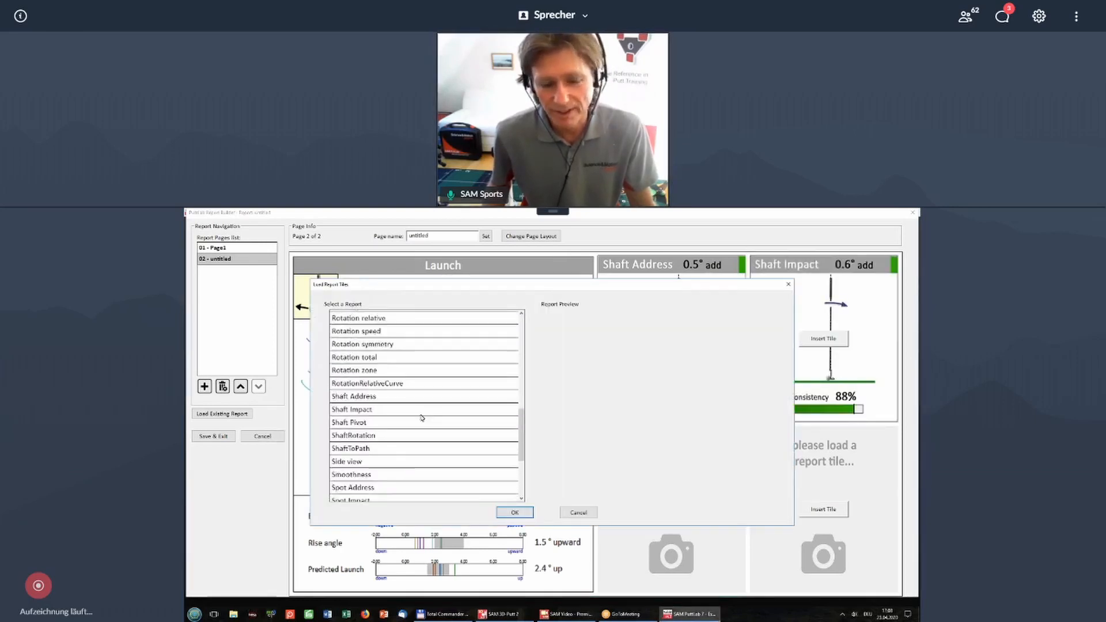
scroll(down, 3)
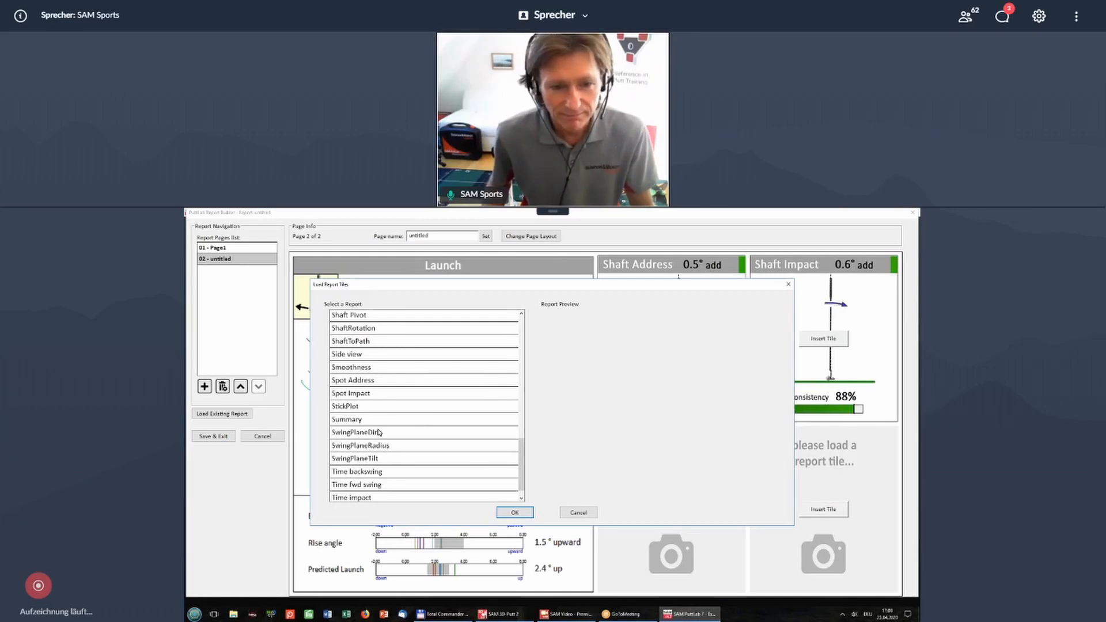
click(356, 458)
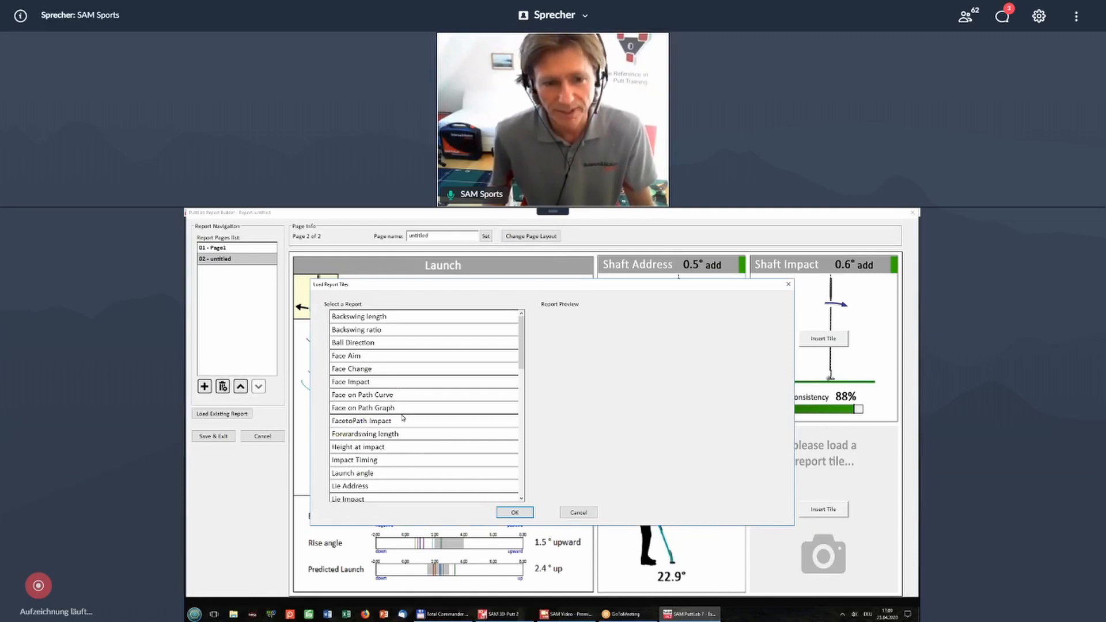
scroll(down, 3)
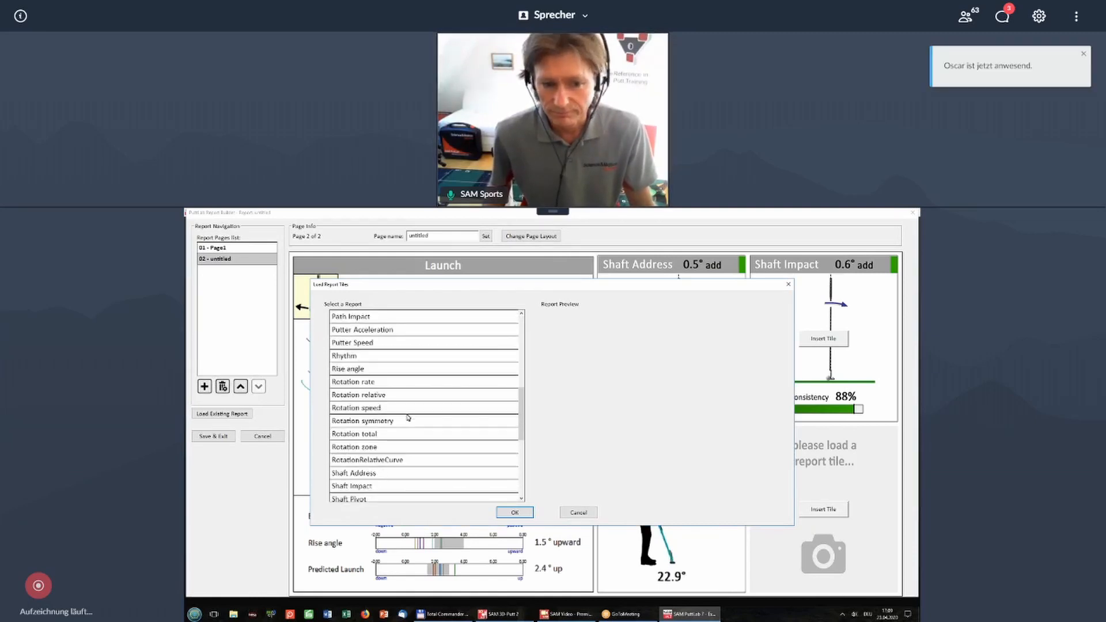
scroll(down, 3)
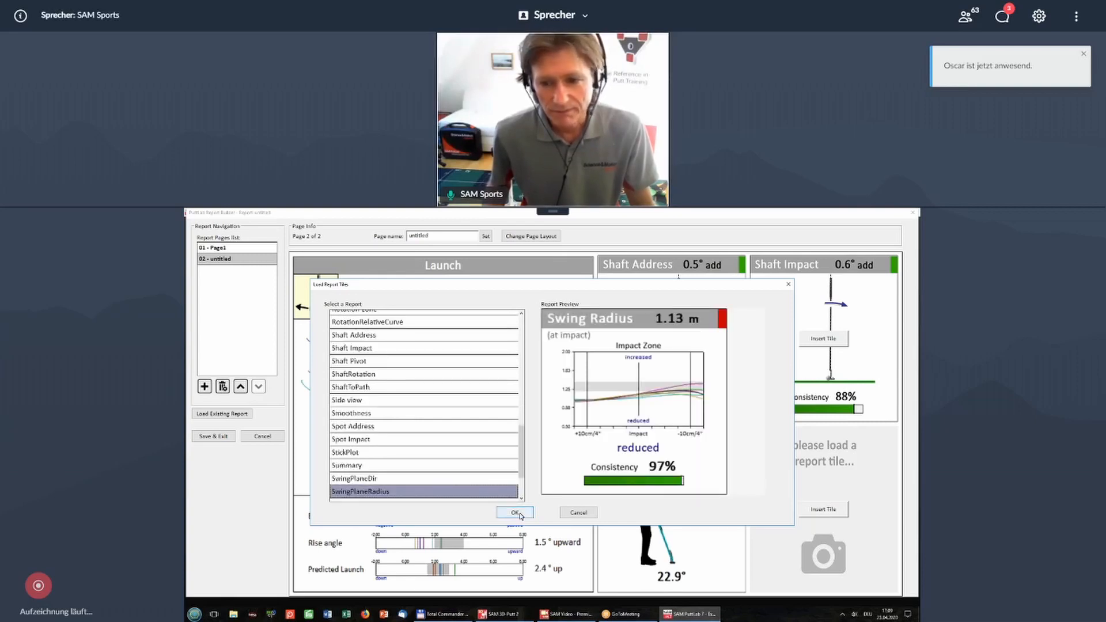
click(514, 512)
text(Page2)
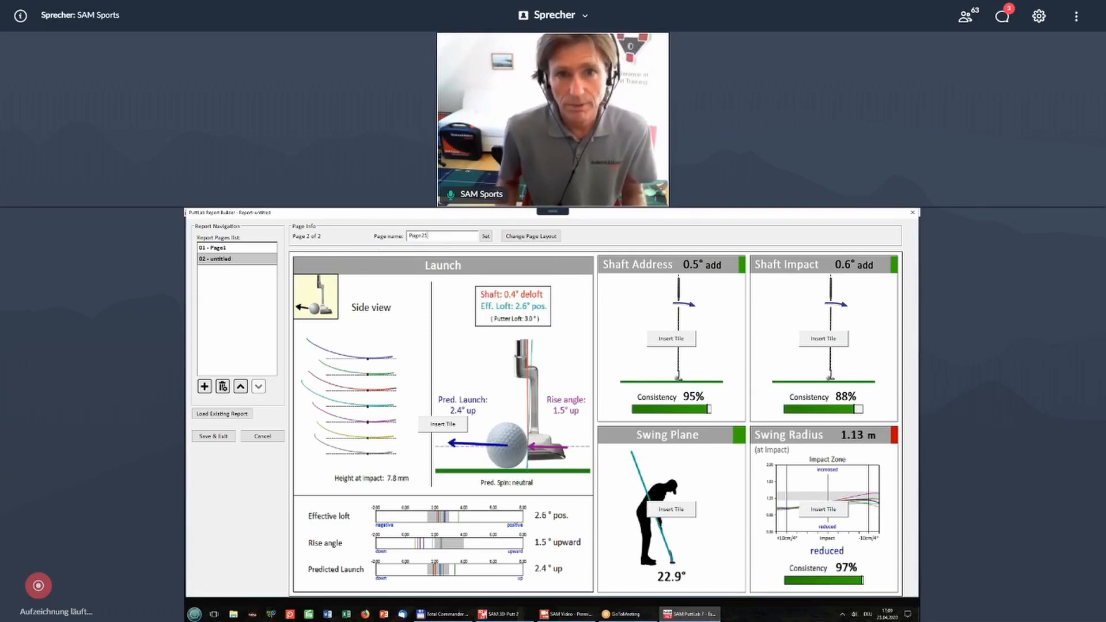
click(485, 235)
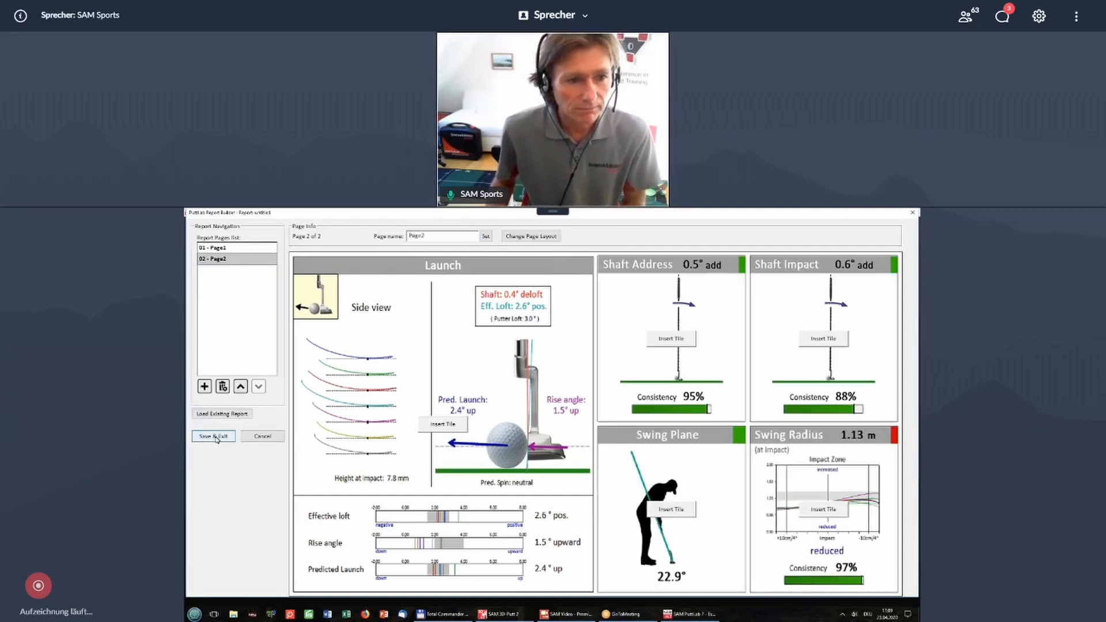
click(213, 436)
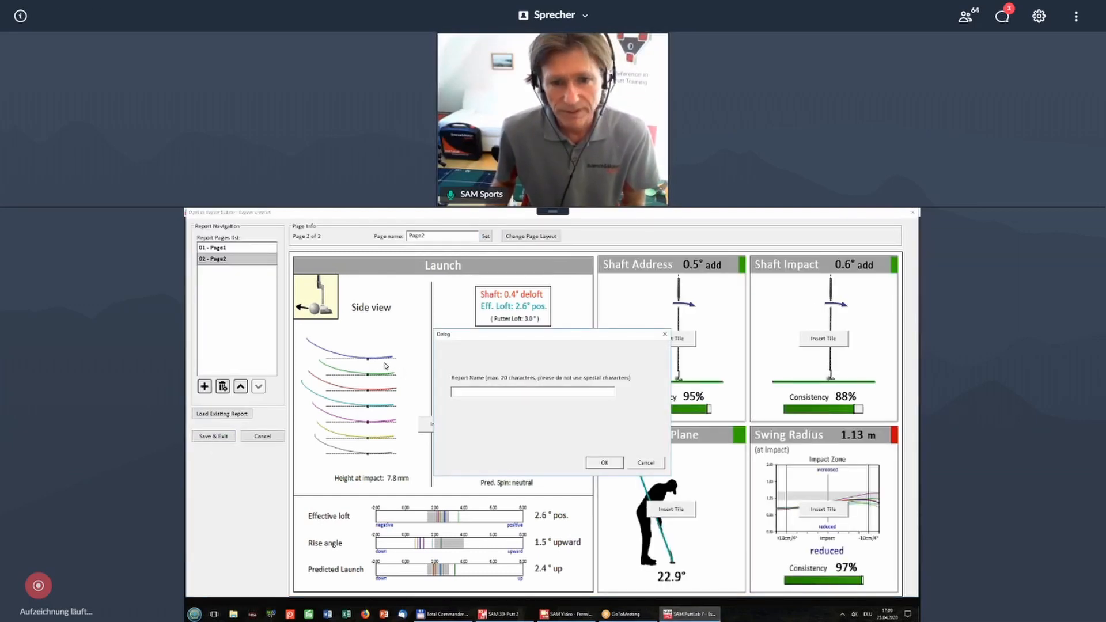
Name the report 'testreport', confirm, and acknowledge the success message.
text(te)
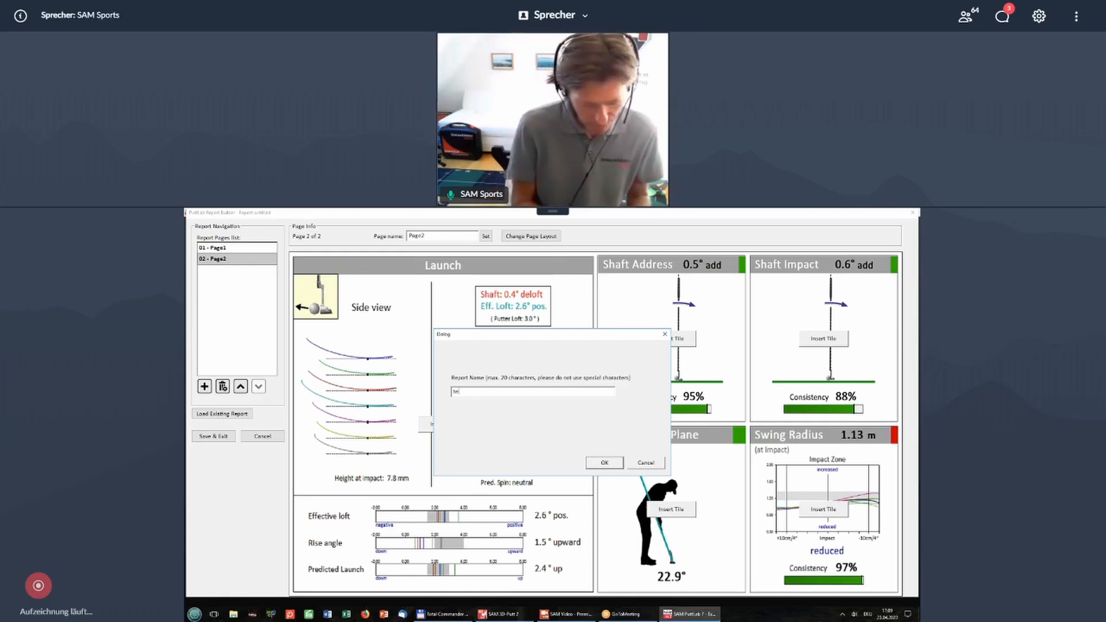
text(testreport)
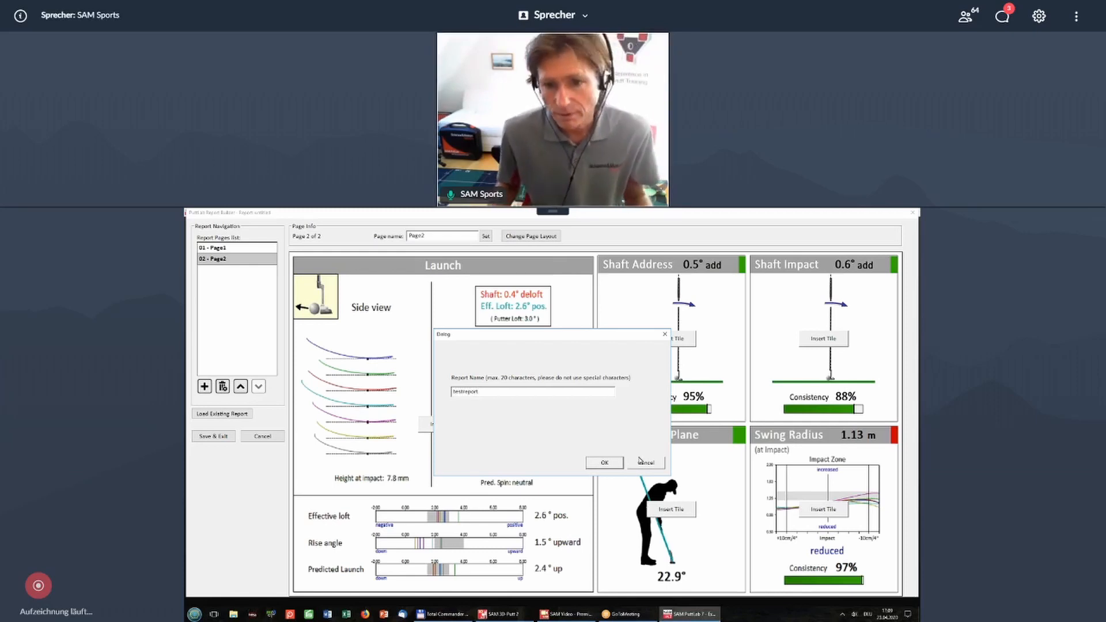
click(602, 462)
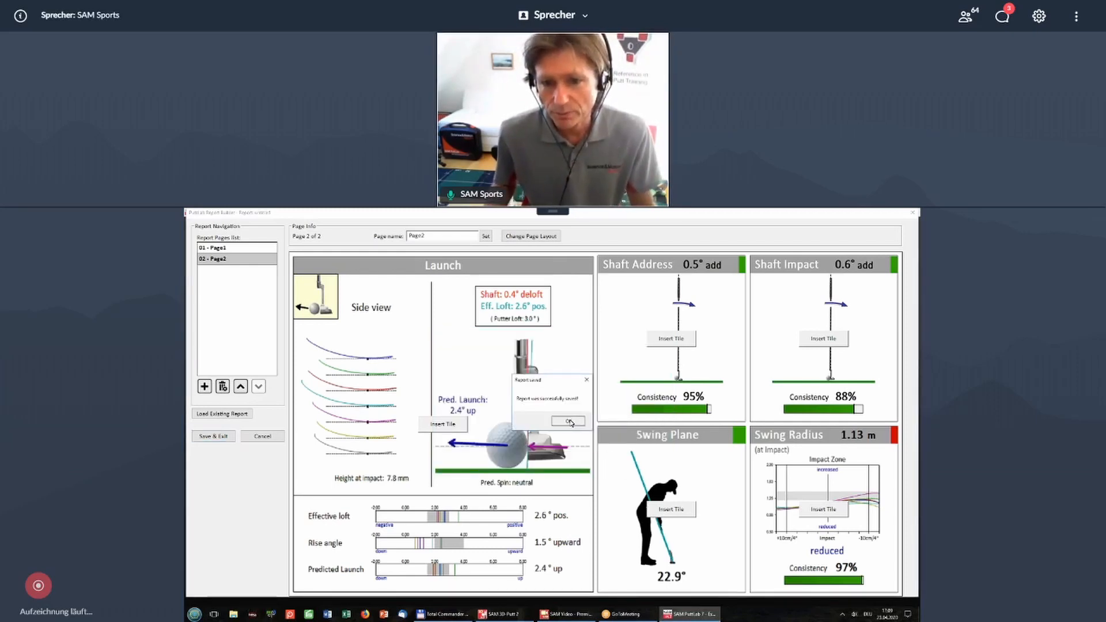
click(568, 421)
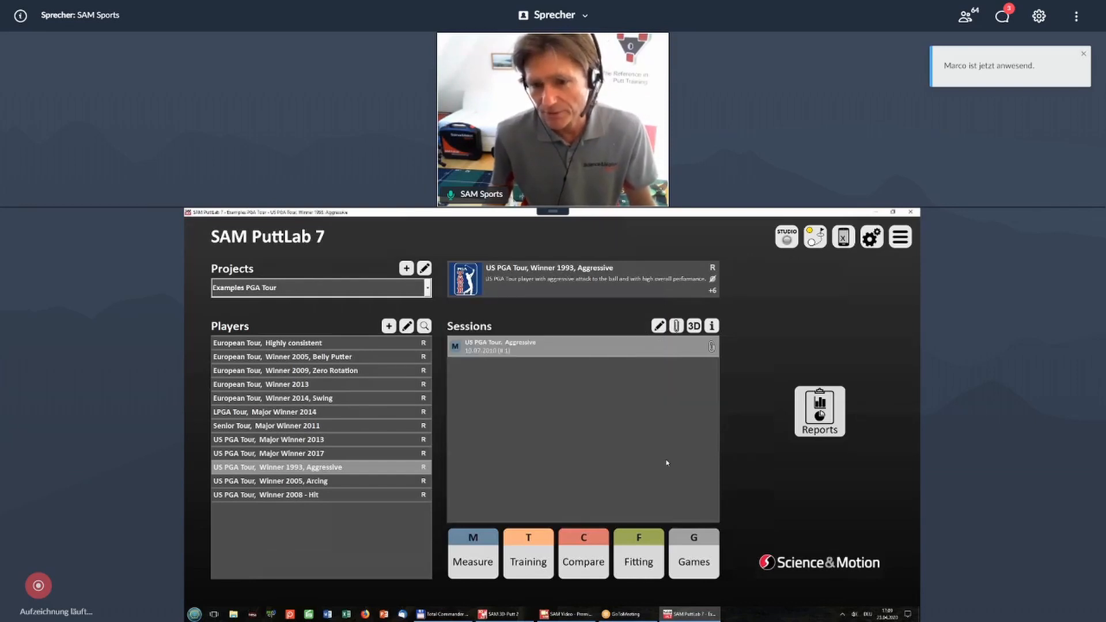
Open testreport for the aggressive session, view Page1 and its PDF, then close both.
click(818, 411)
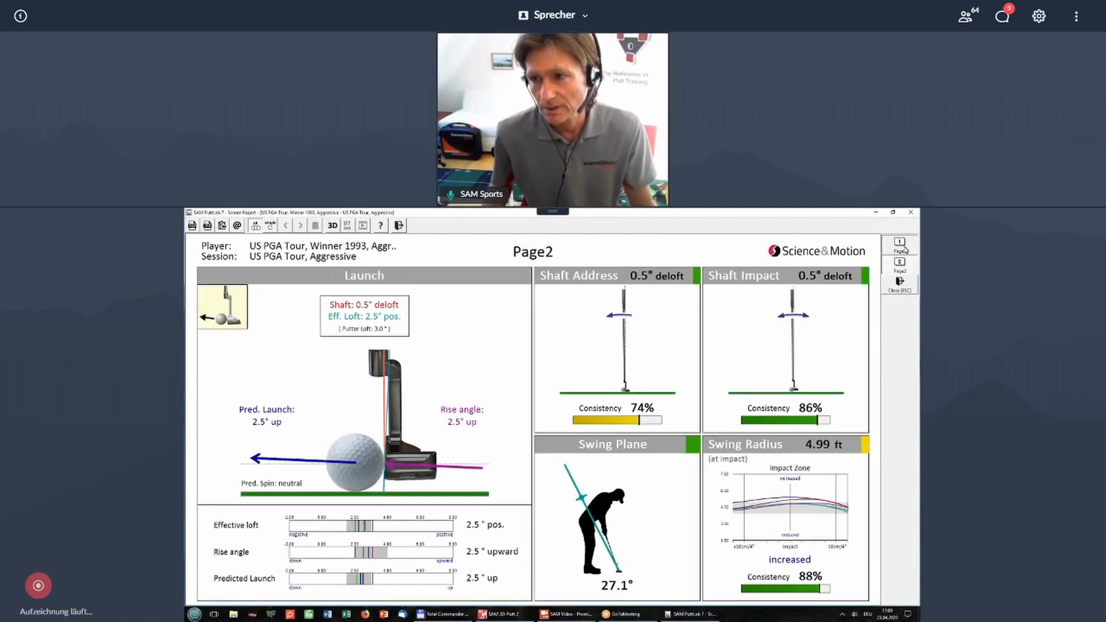
click(899, 245)
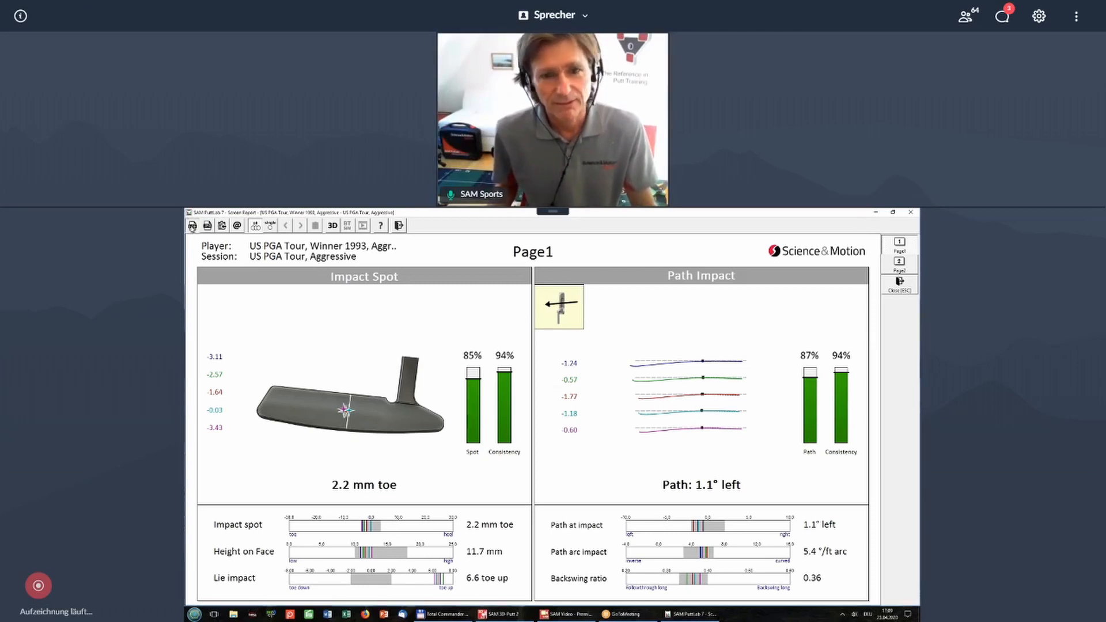
click(207, 225)
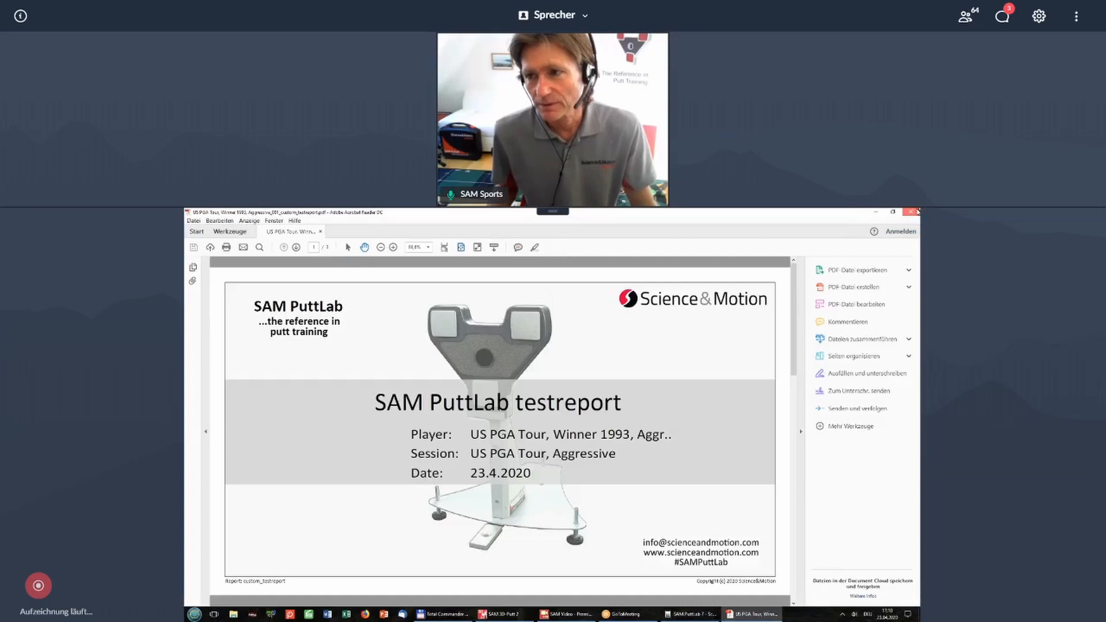
click(687, 614)
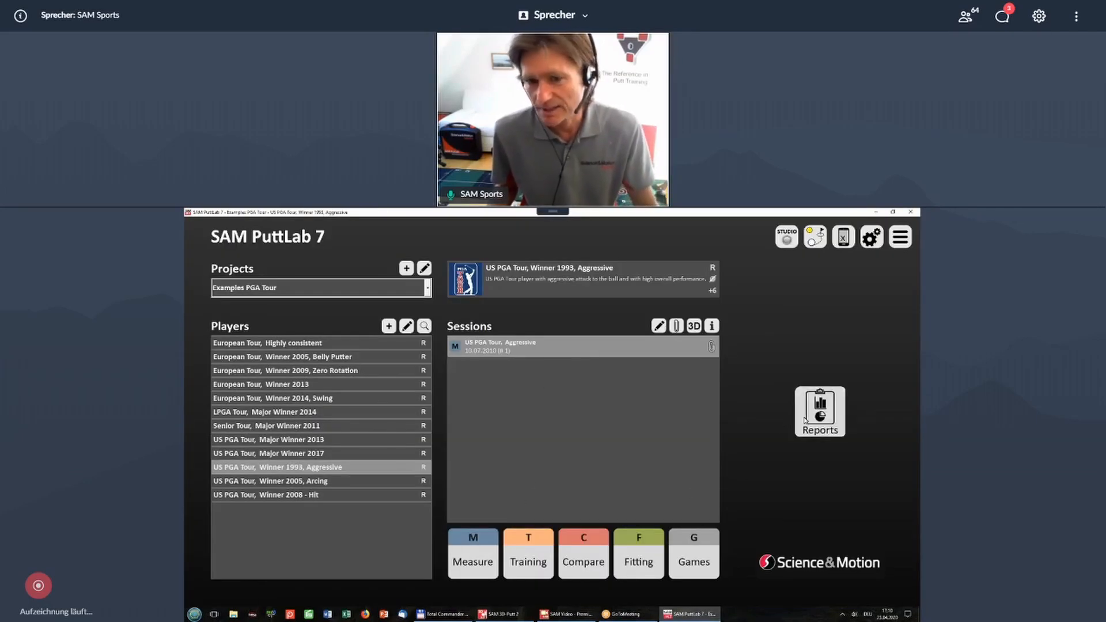
Start a custom report from Reports and load the existing Extended Report as its template.
click(818, 411)
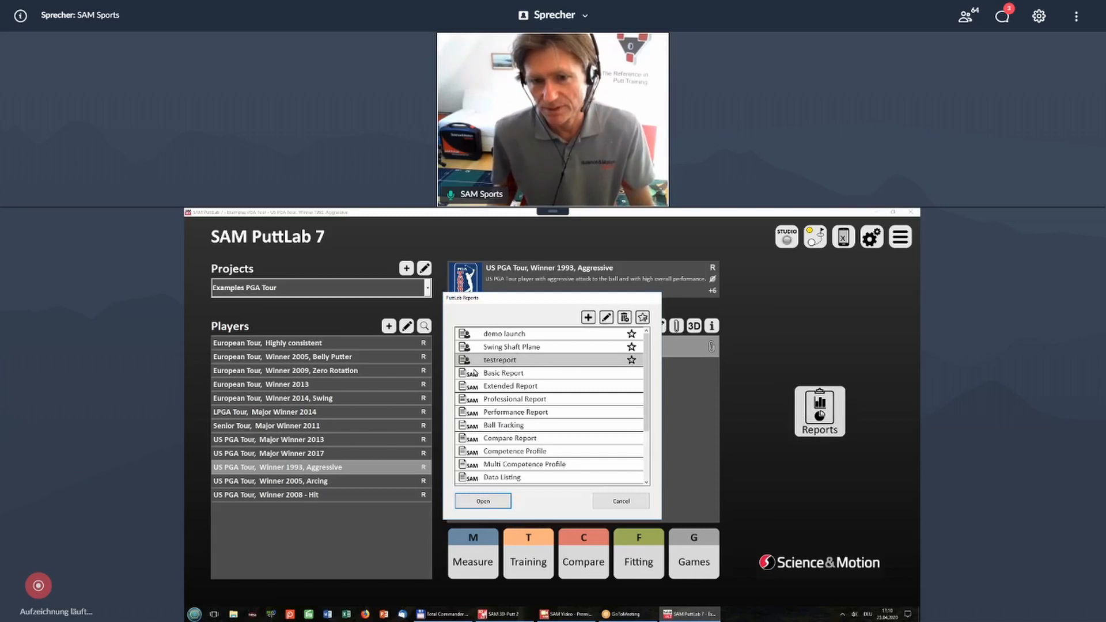
click(506, 386)
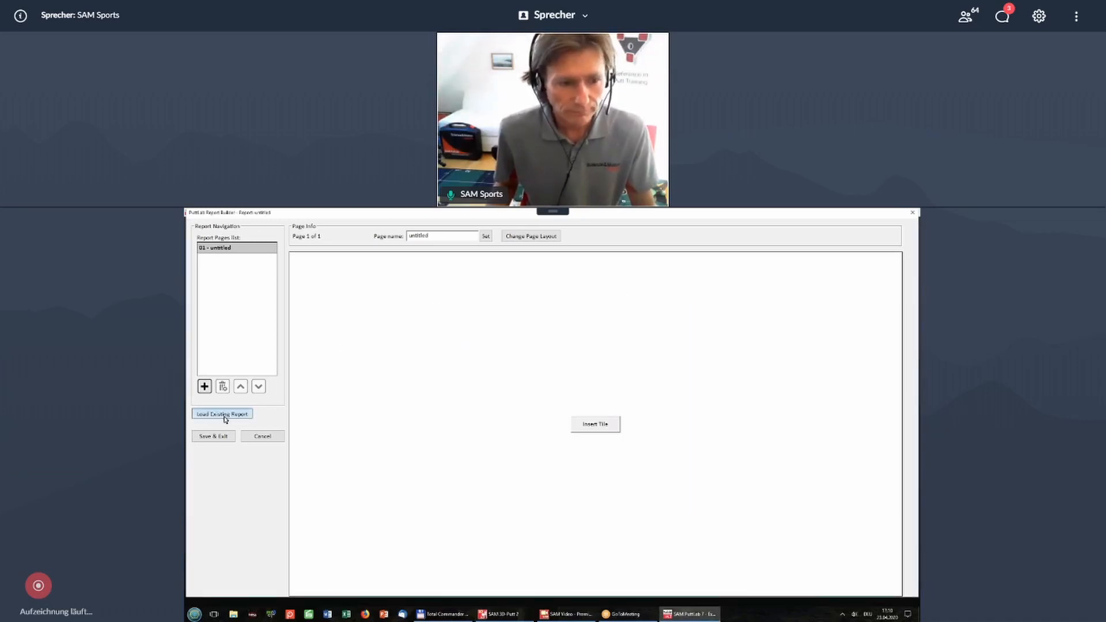
click(221, 414)
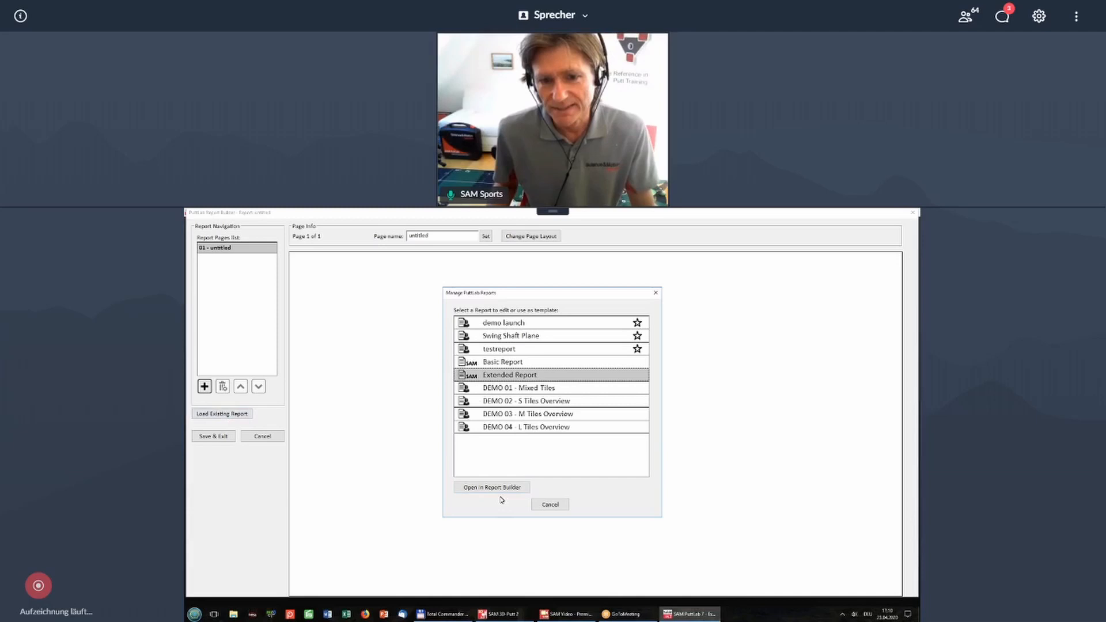
click(491, 487)
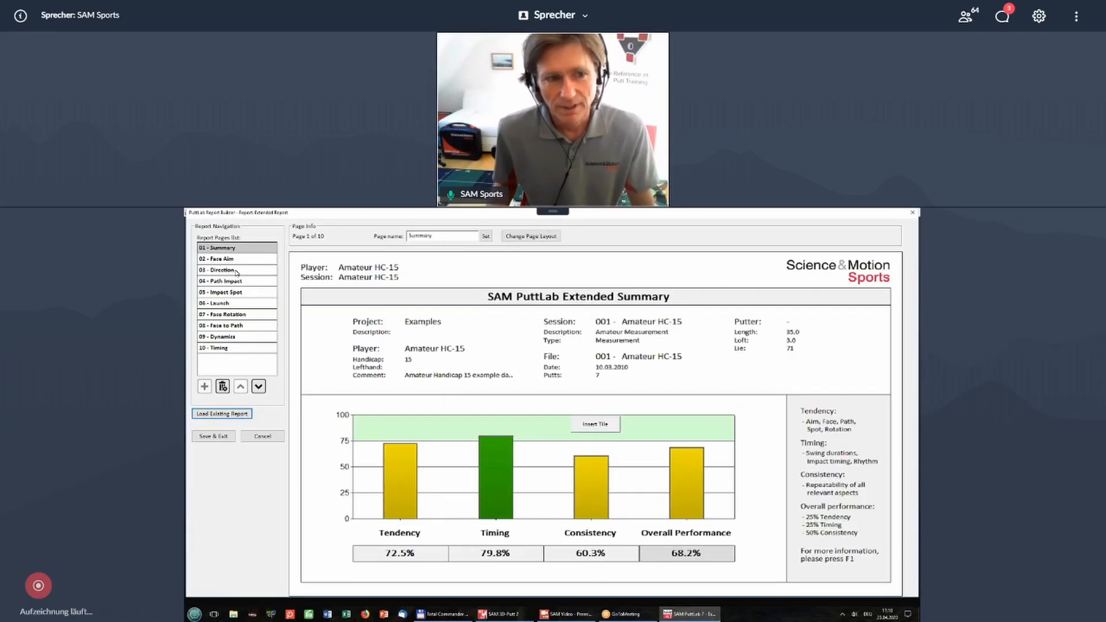
mouse_move(250, 318)
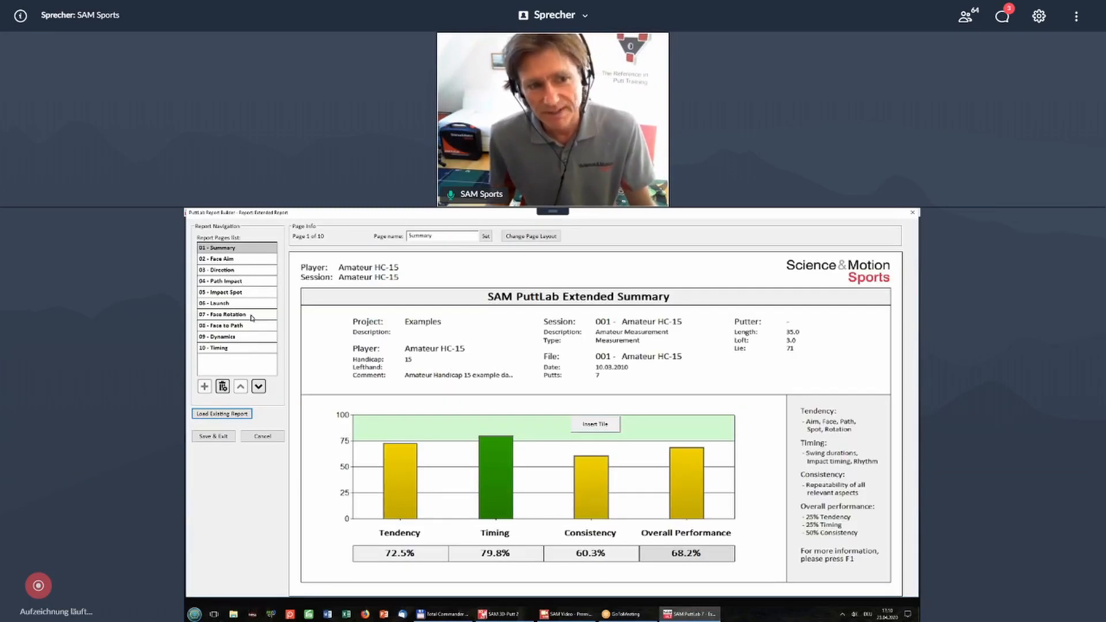
Give page 06 - Launch a large-plus-four layout with Launch and Face to Path tiles, then Save & Exit.
click(236, 303)
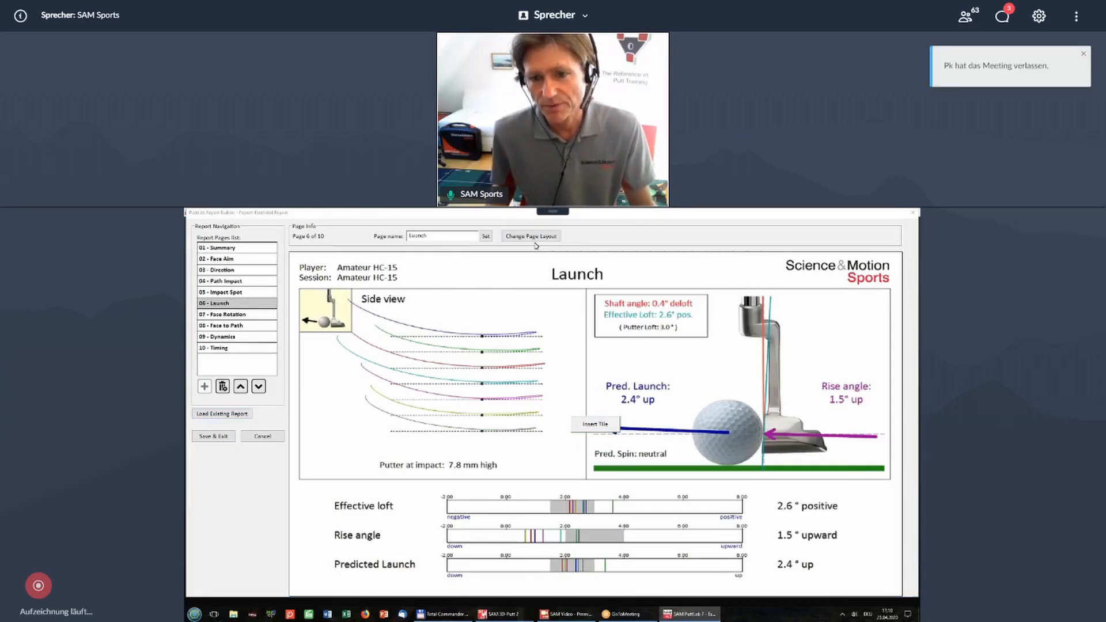
click(530, 236)
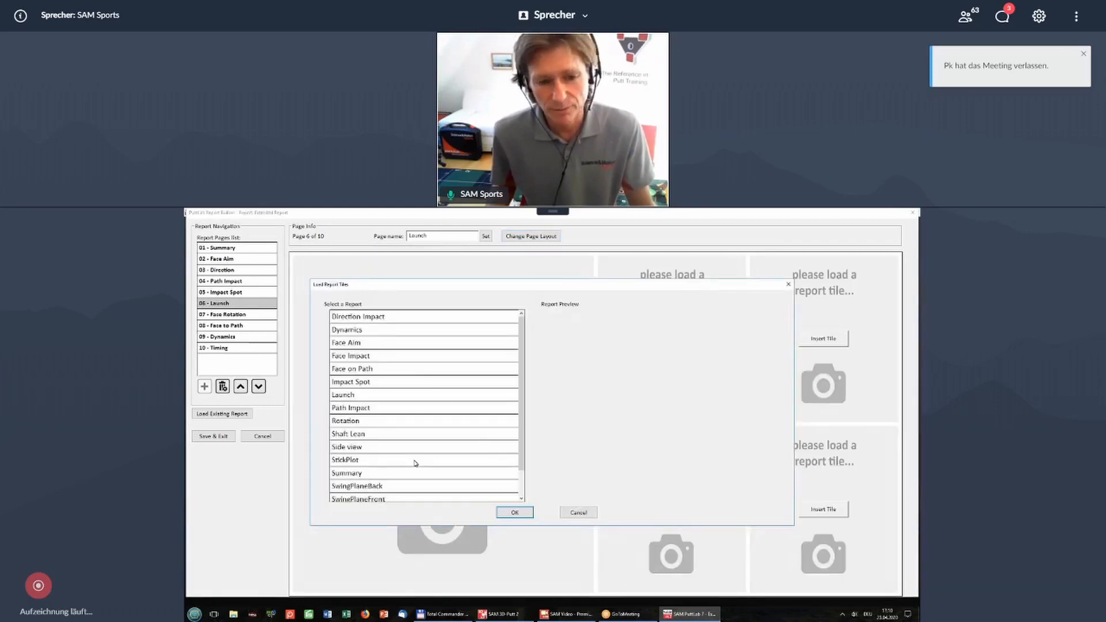
scroll(down, 3)
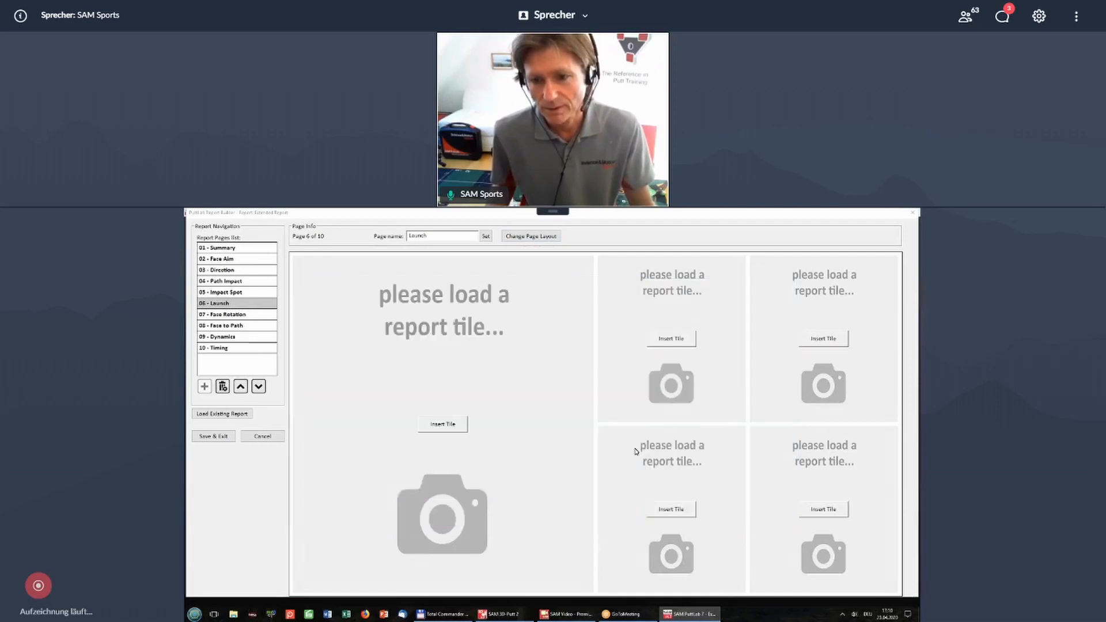
click(441, 424)
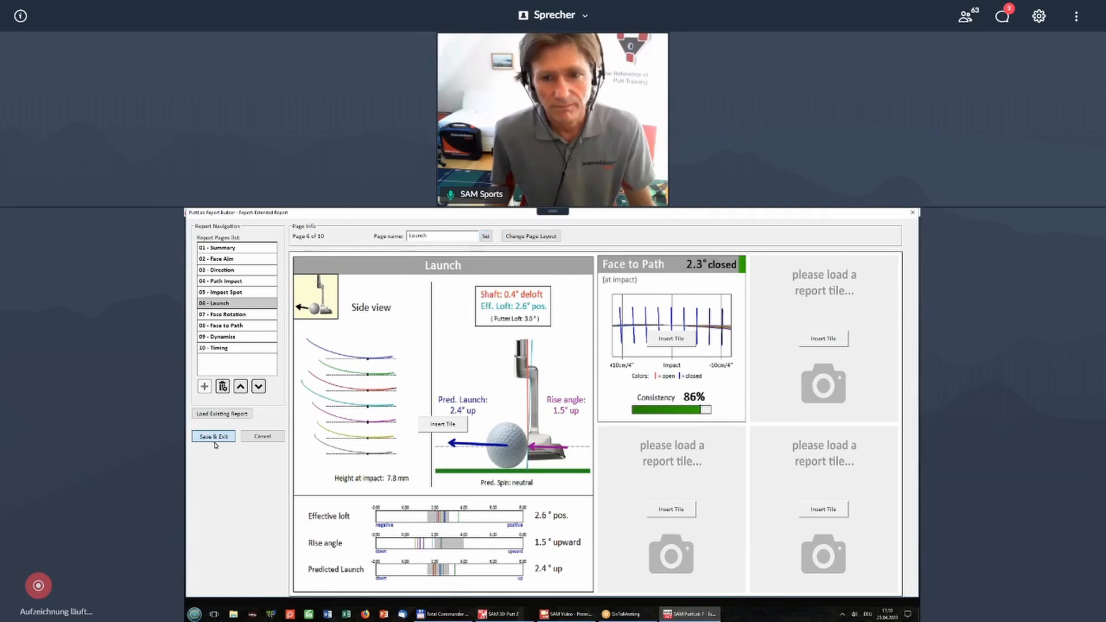
click(214, 436)
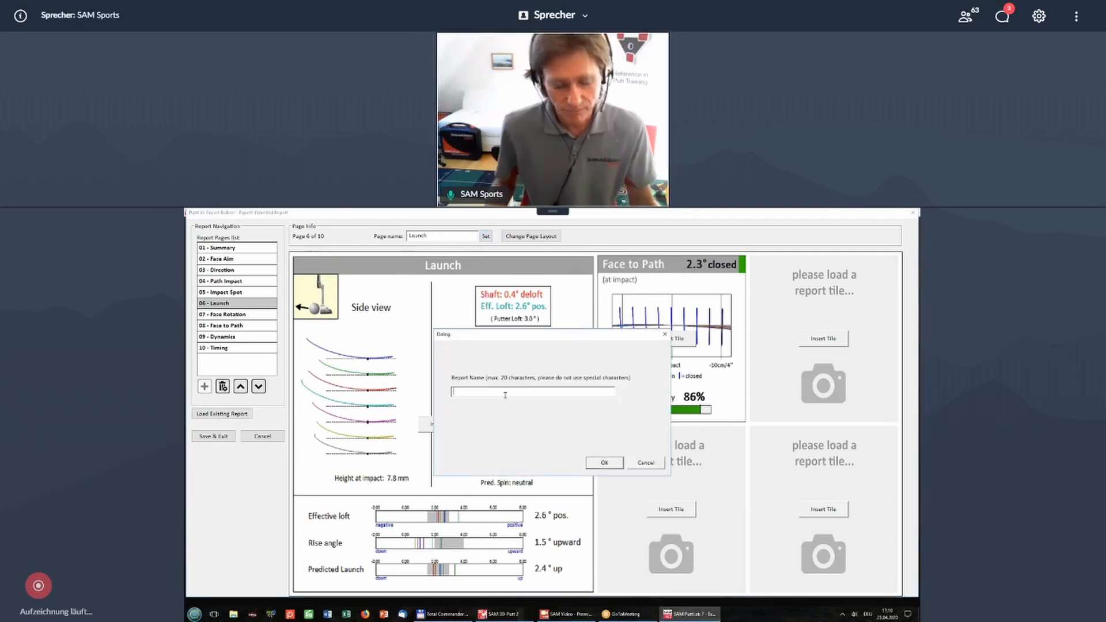
Name the edited report 'my_extended', confirm, and acknowledge the success message.
text(myx)
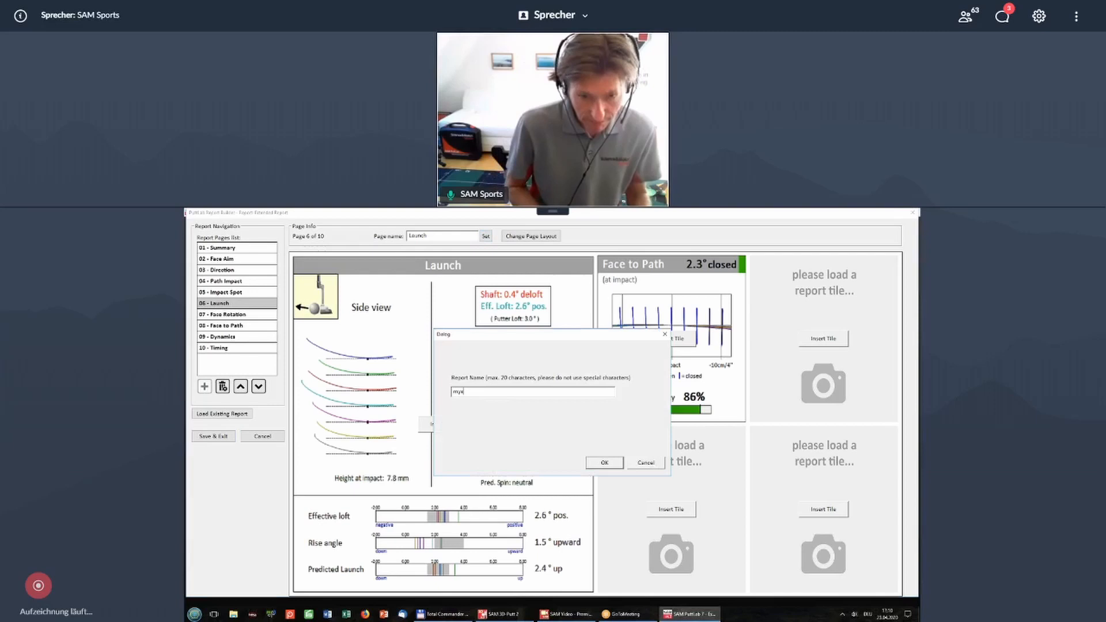
text(_extended)
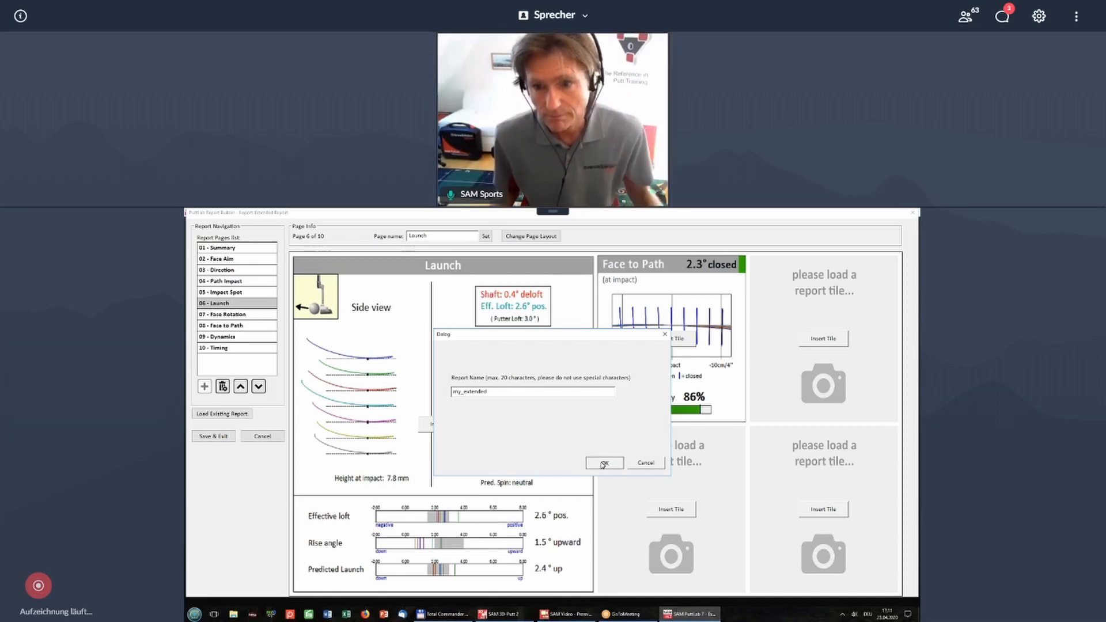
click(601, 462)
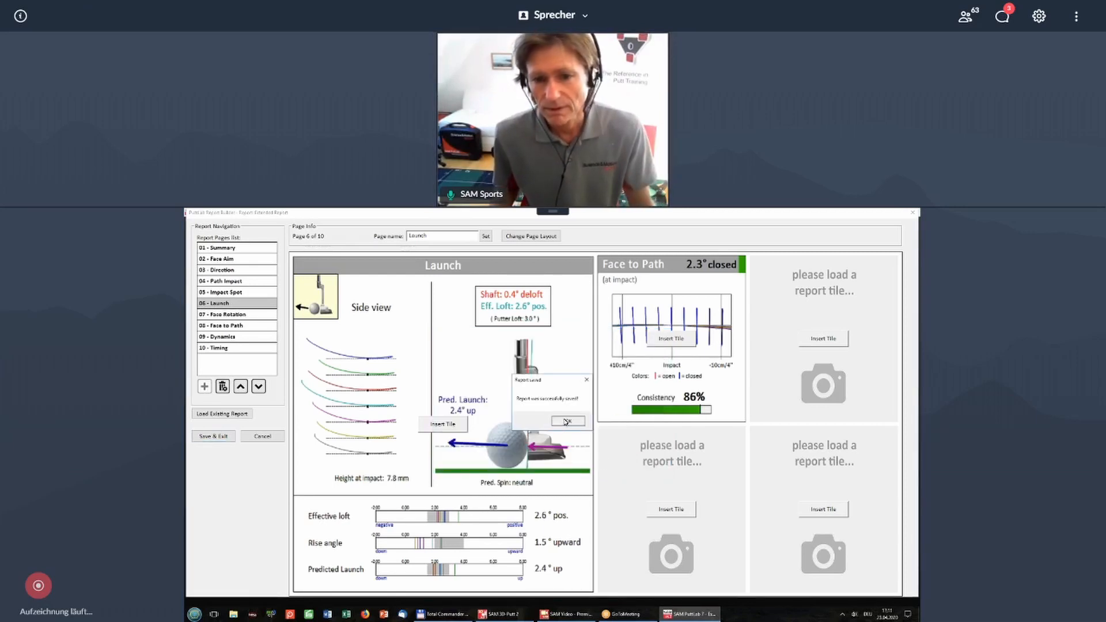
click(568, 421)
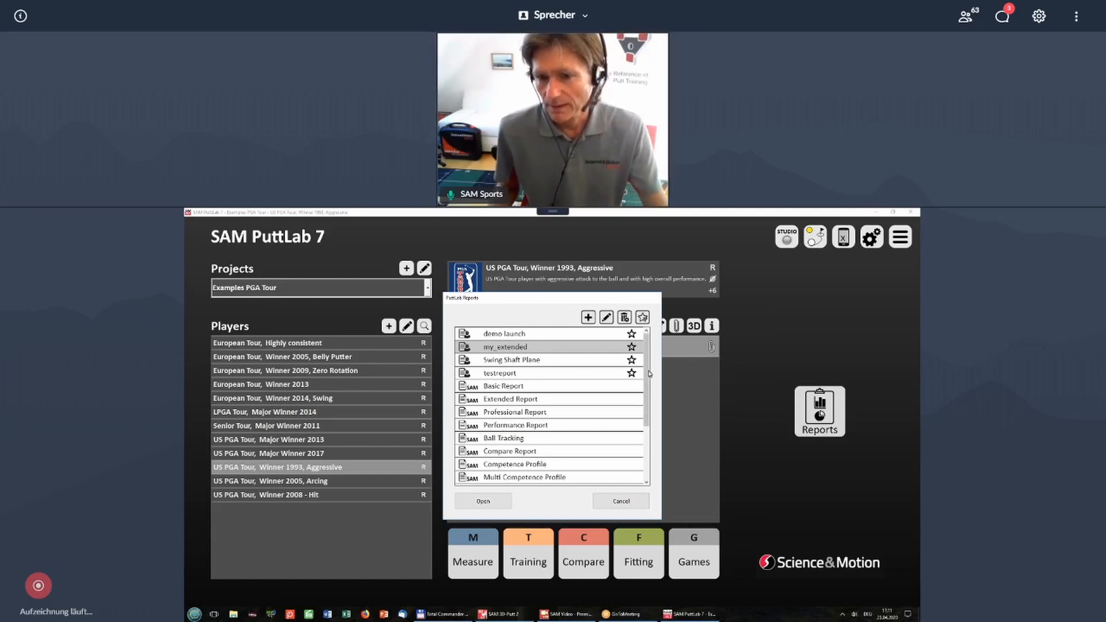
Scroll the report list to DEMO 02 - S Tiles Overview and open it.
scroll(down, 3)
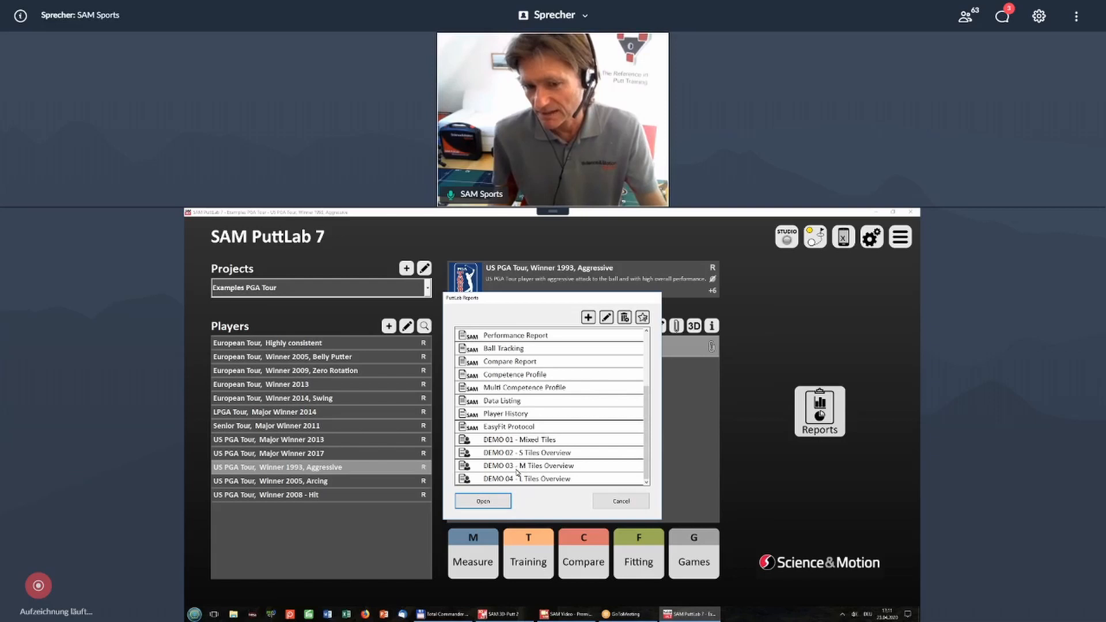
click(526, 453)
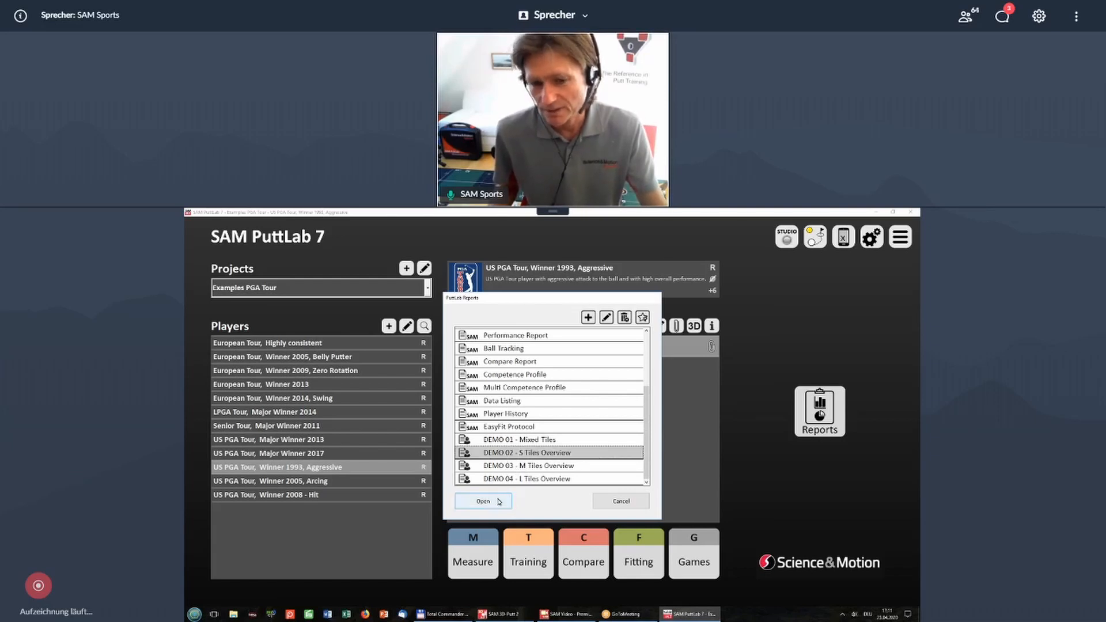
click(481, 500)
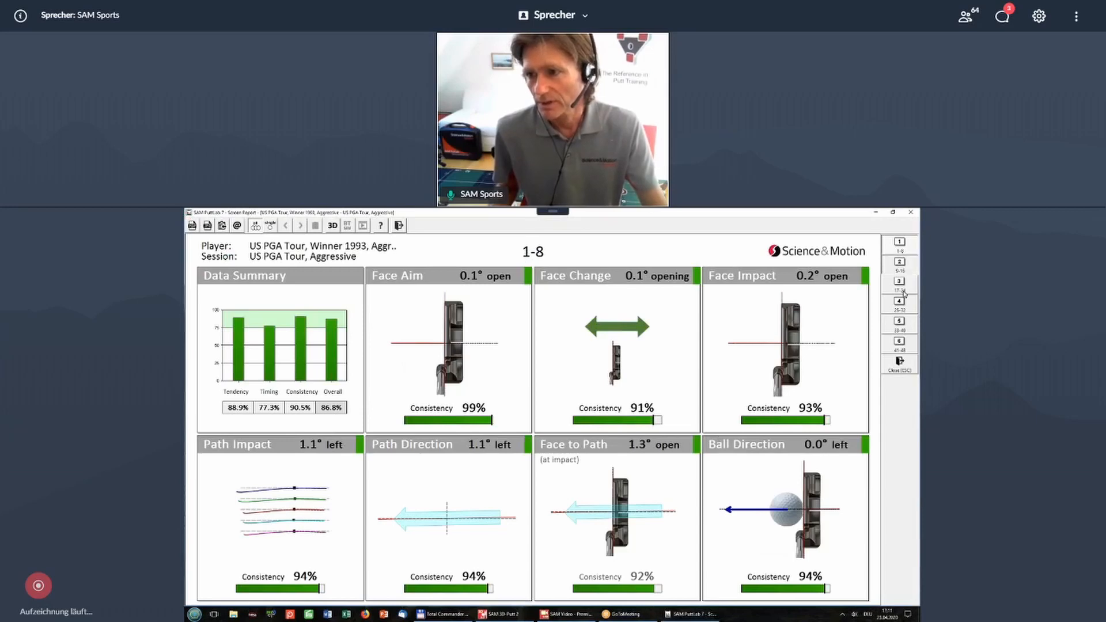
Jump to the 25–32 rotation tiles page, then close the report.
click(898, 286)
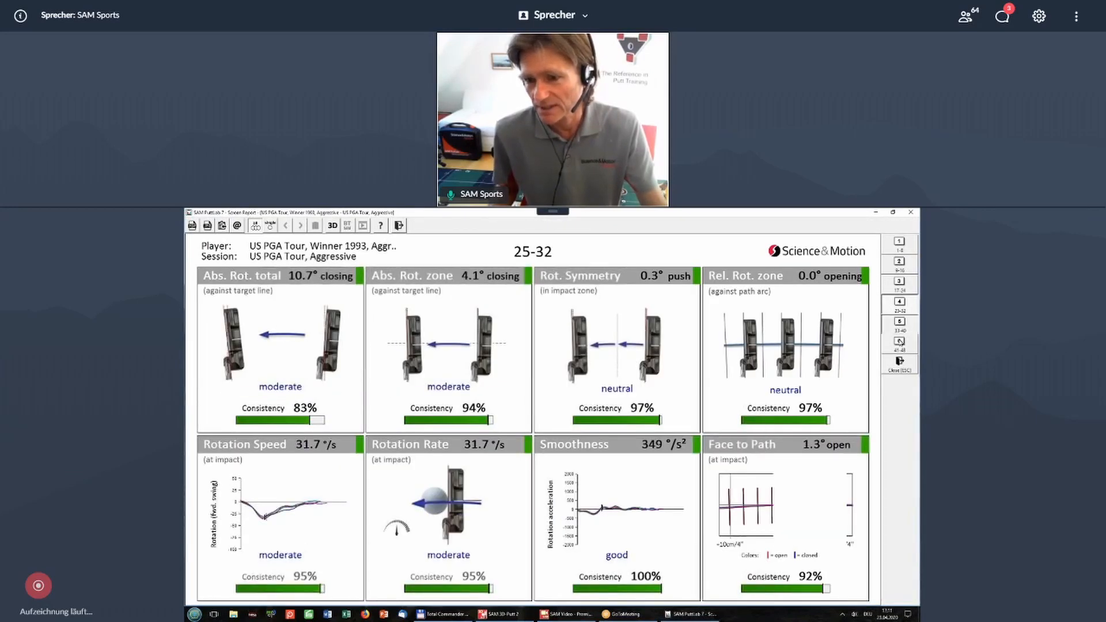
click(899, 342)
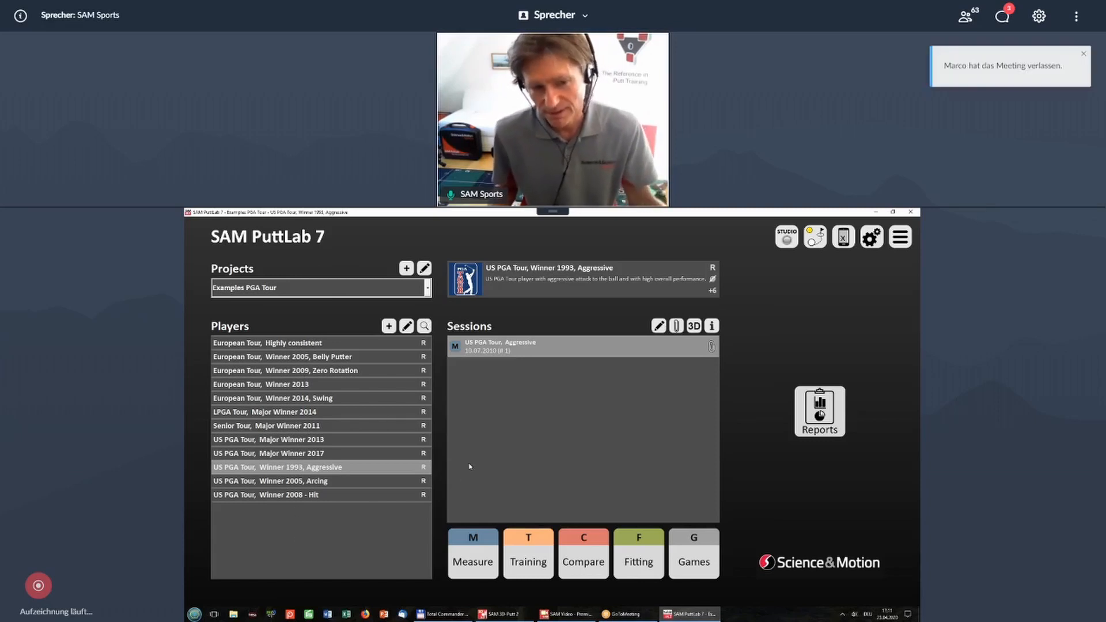
mouse_move(742, 502)
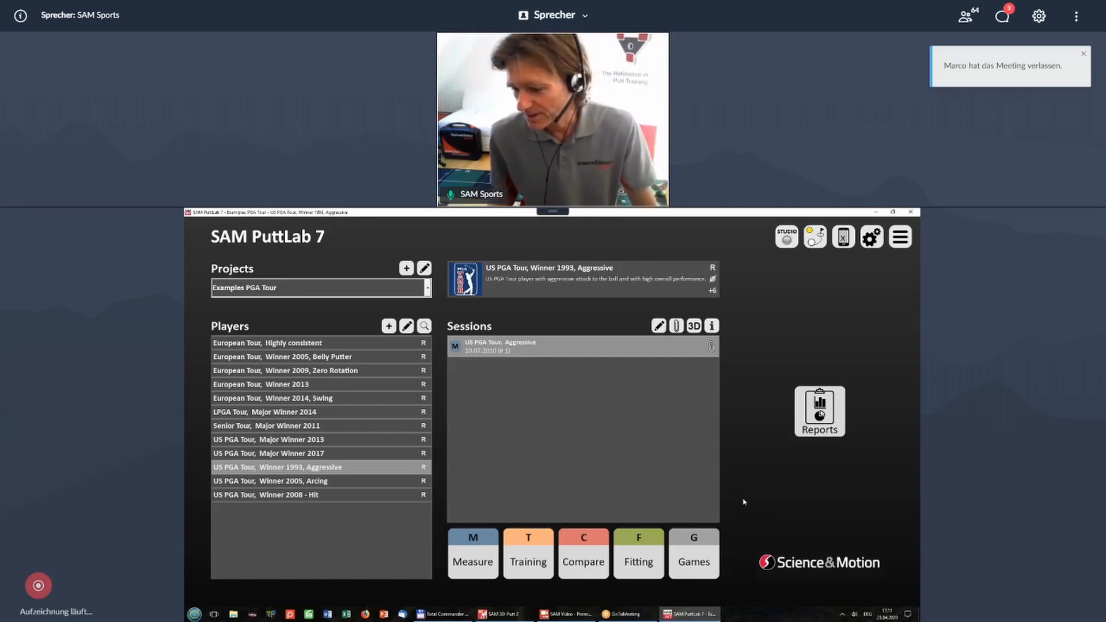